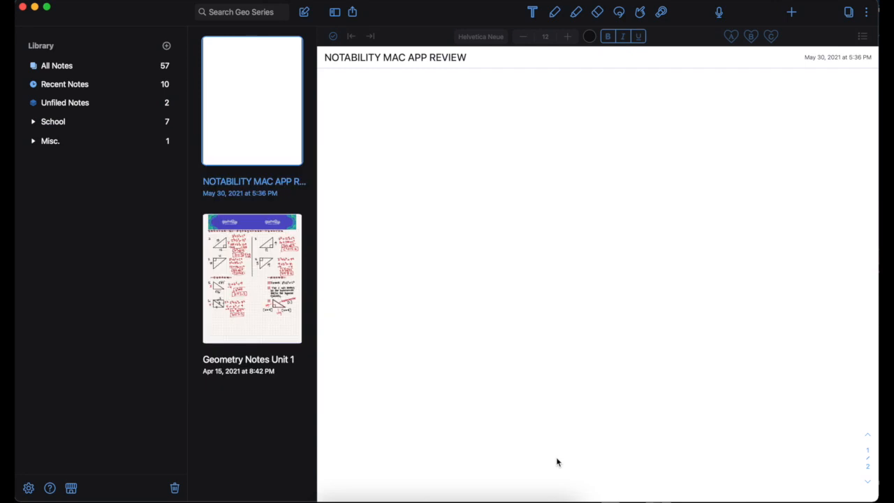
mouse_move(565, 459)
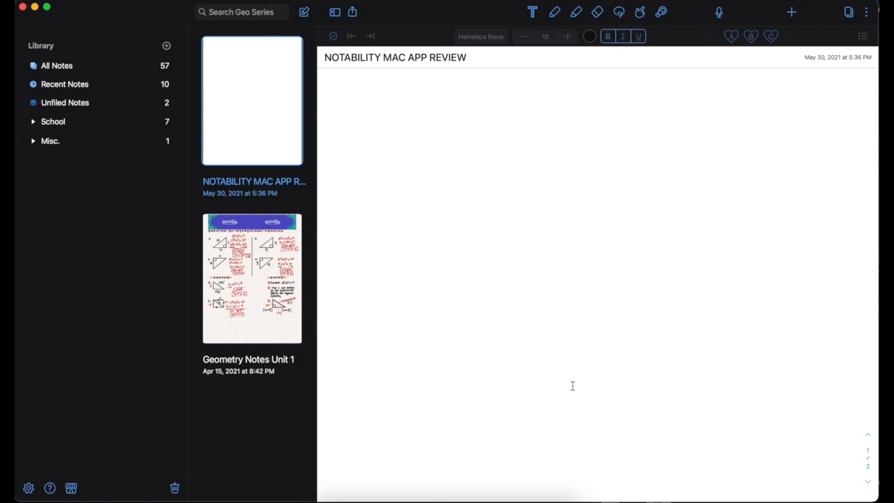
mouse_move(672, 83)
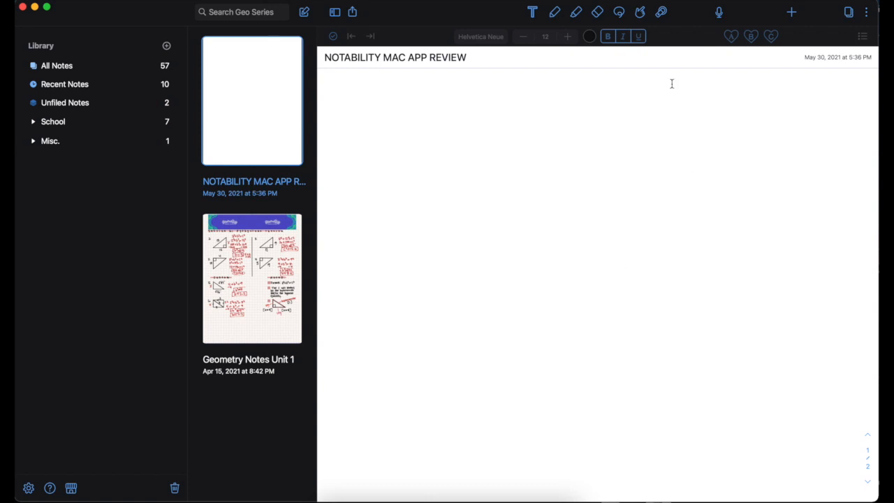
mouse_move(573, 11)
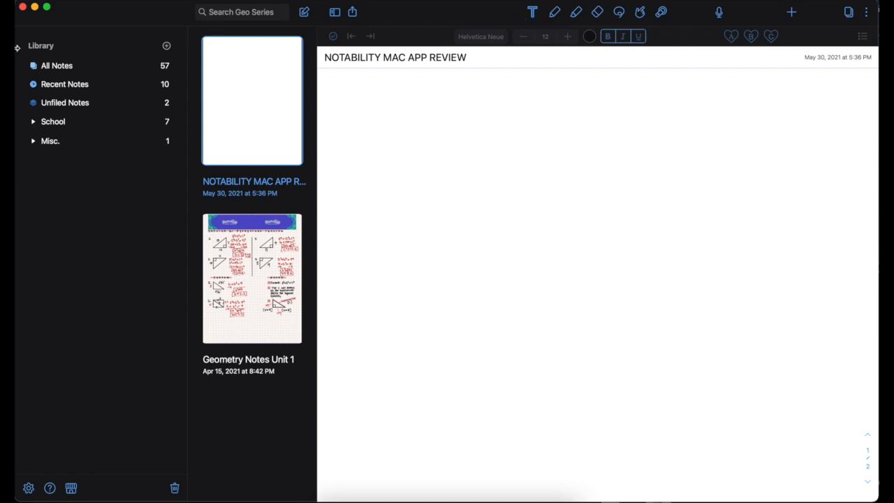
mouse_move(88, 242)
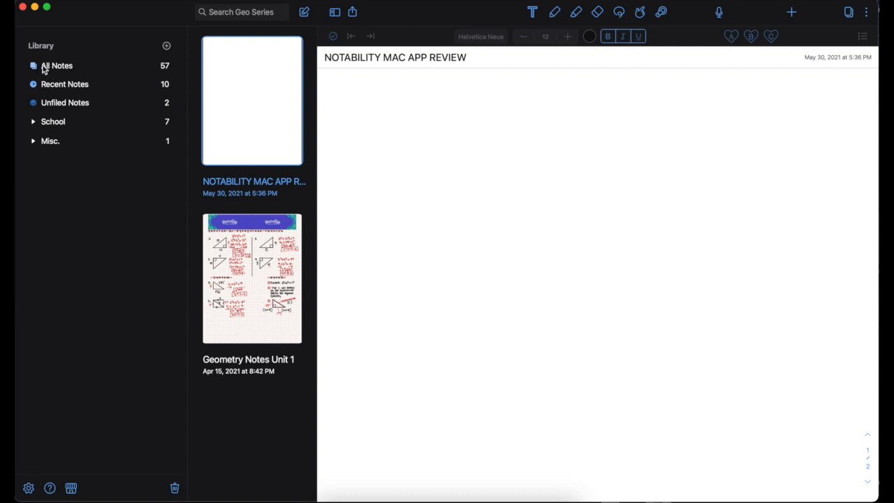
mouse_move(56, 102)
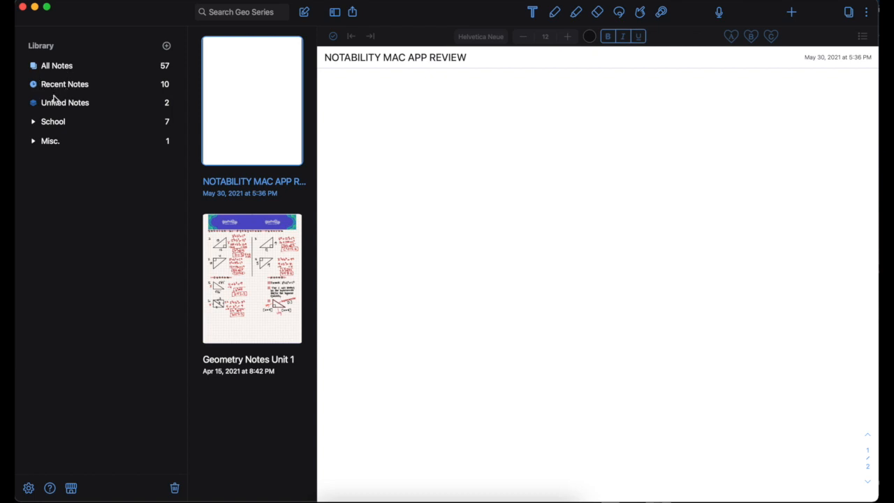
mouse_move(104, 116)
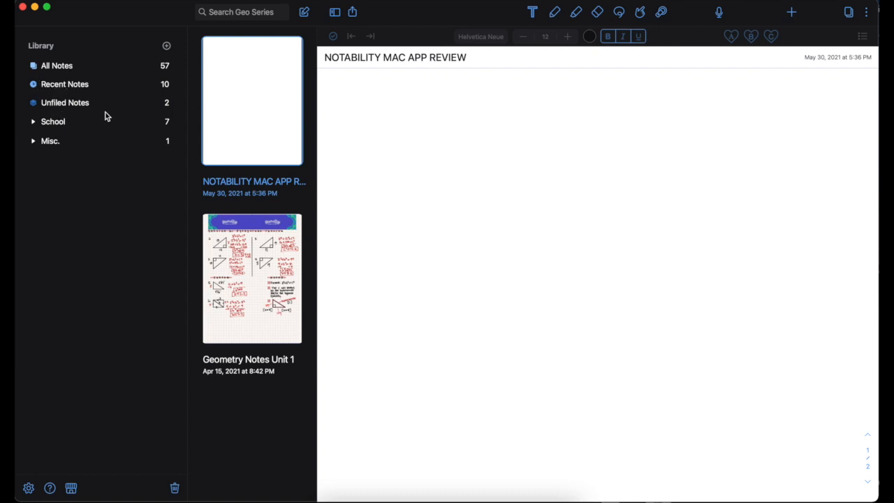
mouse_move(77, 134)
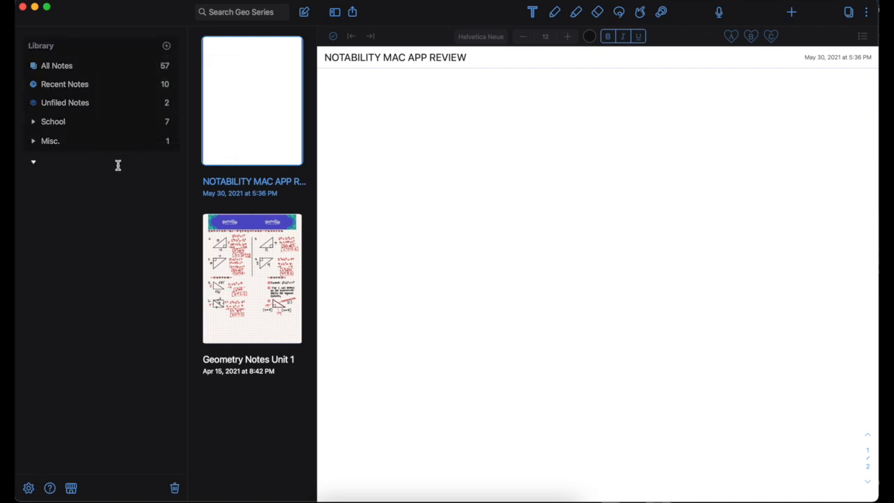
Add a 'Mac App Review' divider containing a new subject named 'Reviewing Notability'.
text(Mac App Review)
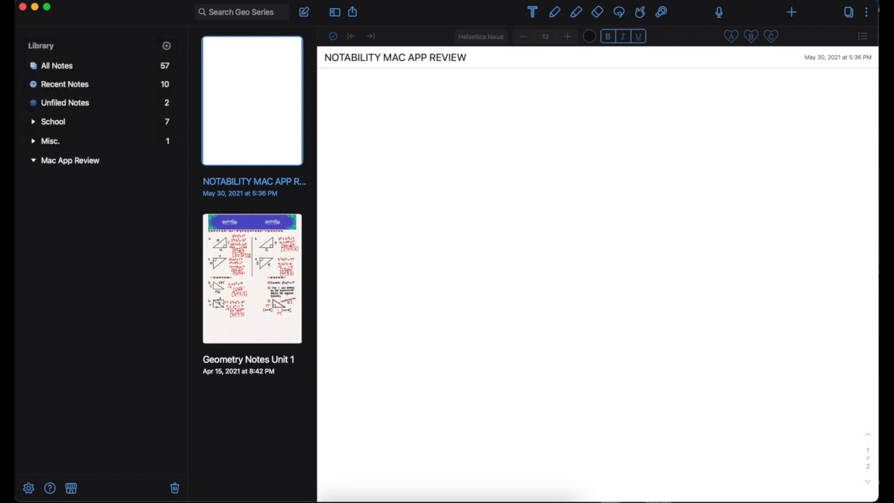
click(167, 46)
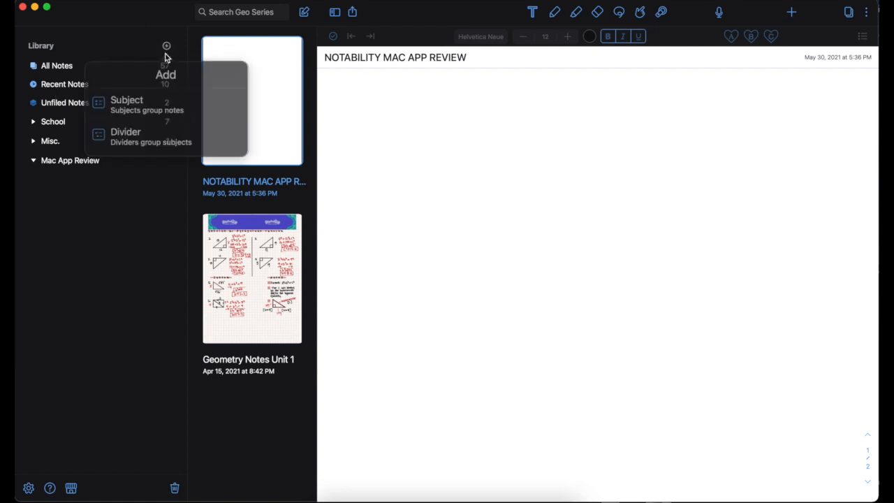
click(127, 99)
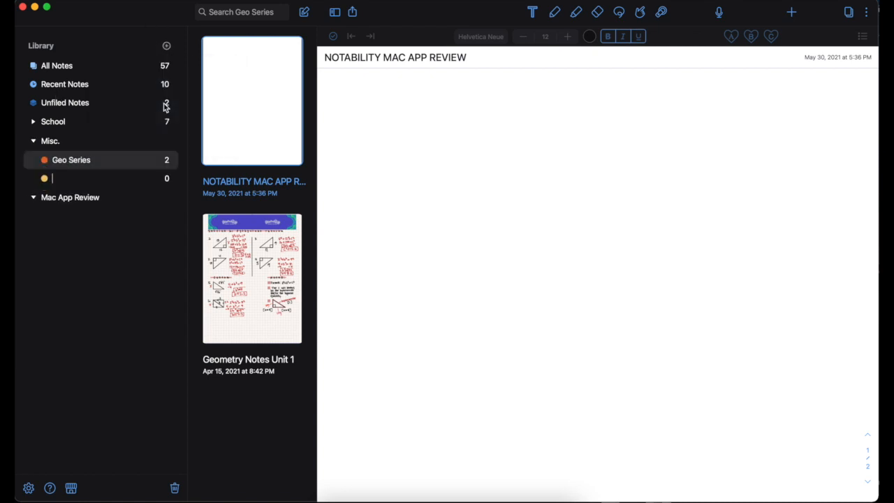
mouse_move(63, 159)
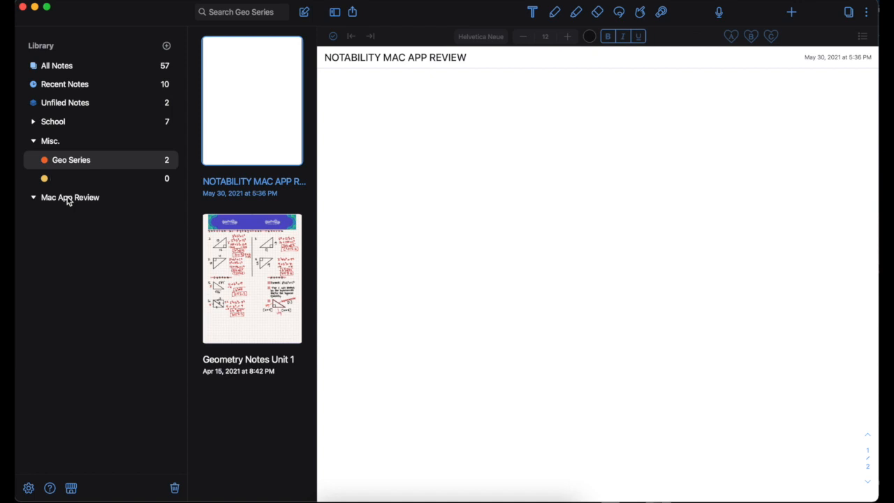
text(Reviewing Notability)
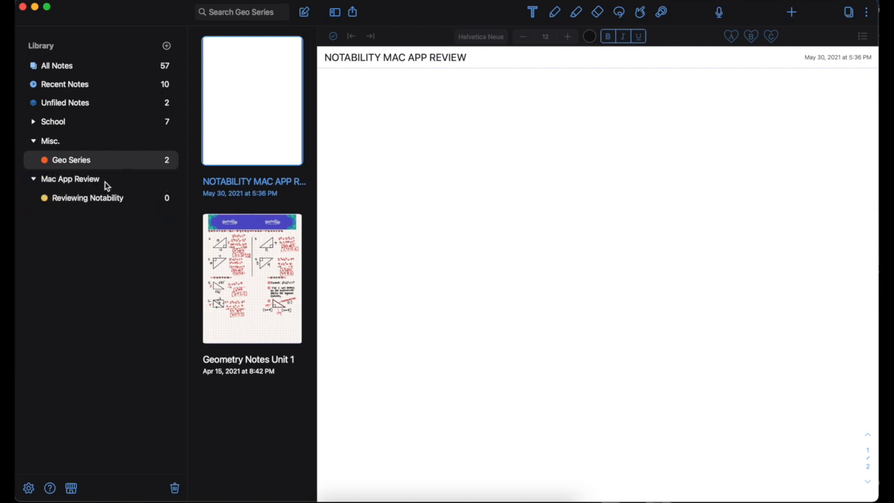
mouse_move(94, 184)
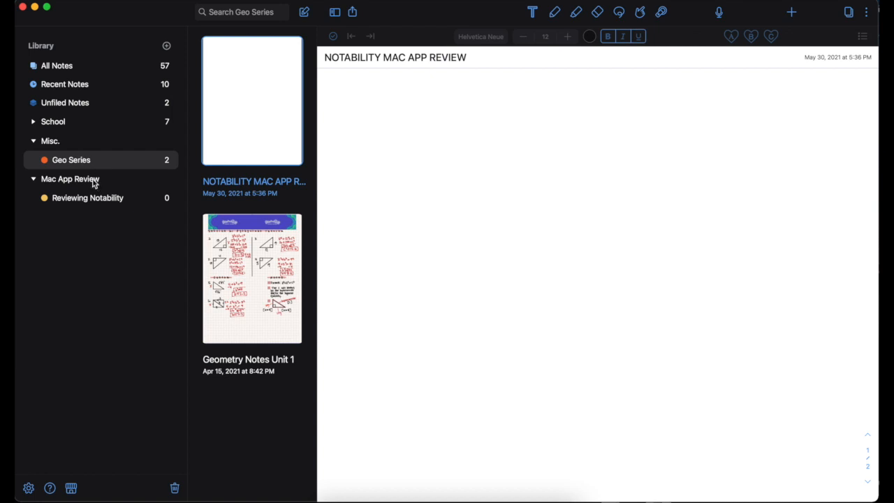
Recolour the Reviewing Notability subject orange, cancel the lock password prompt, and close settings.
click(88, 198)
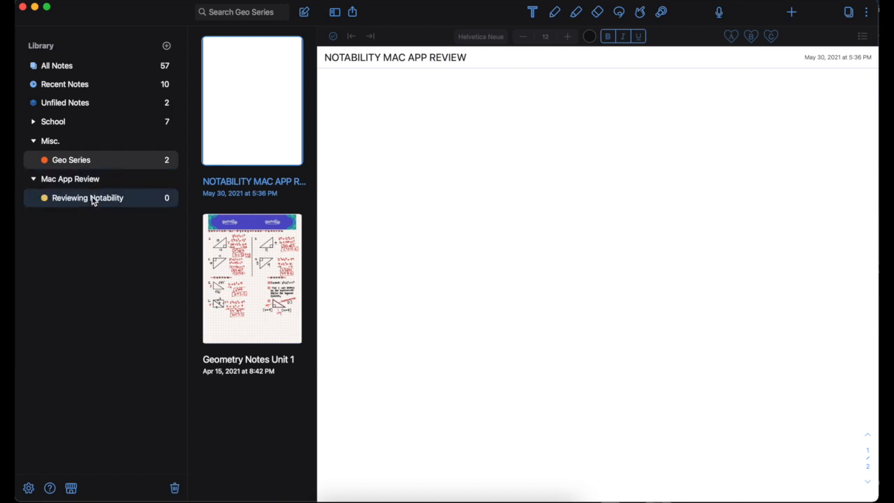
right_click(87, 198)
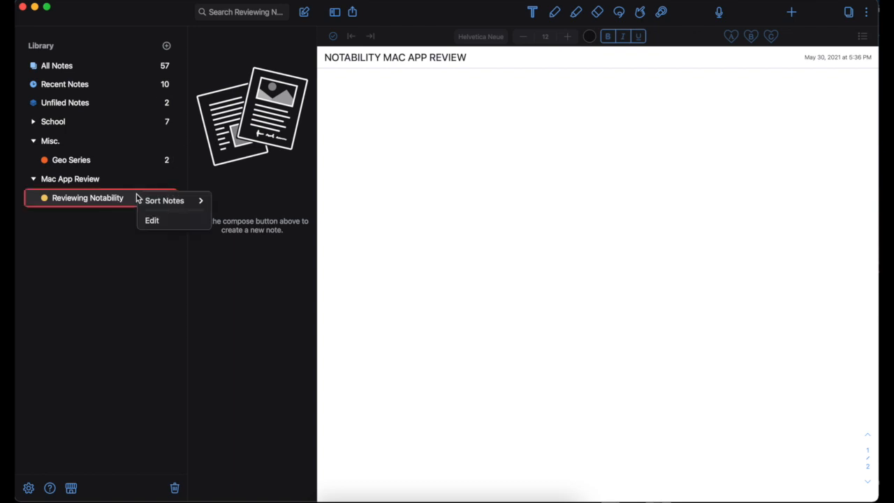
mouse_move(156, 220)
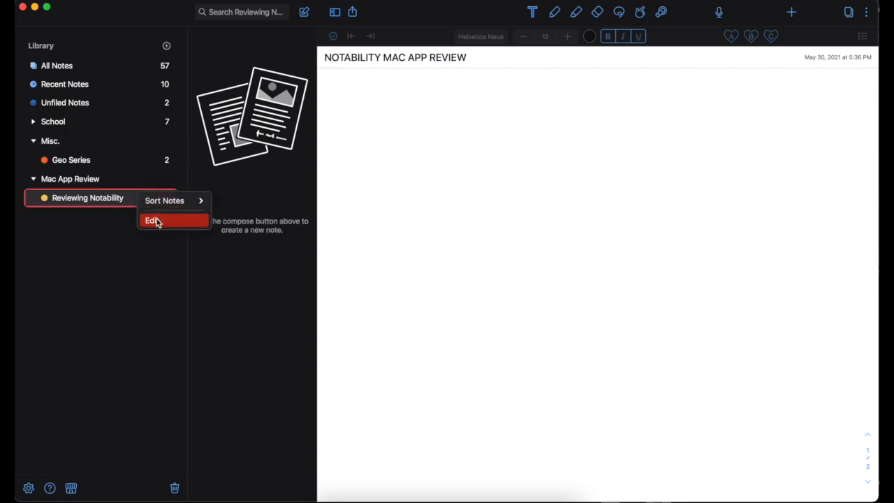
click(155, 220)
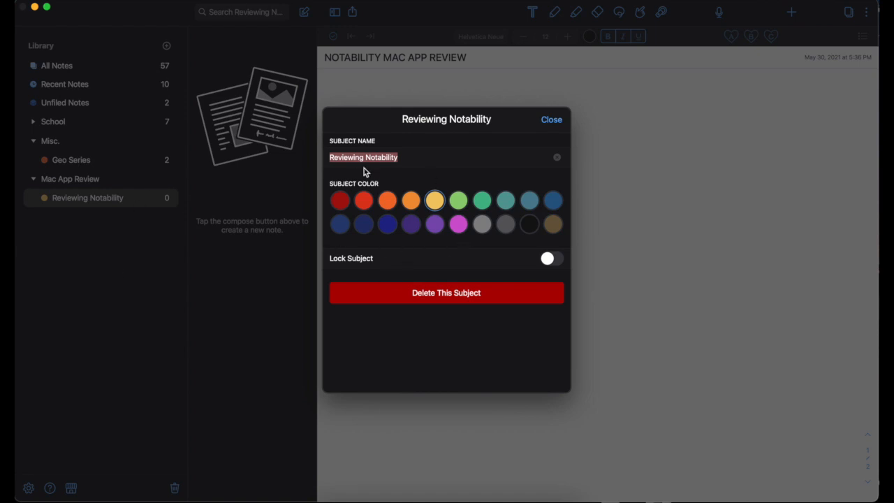
click(387, 201)
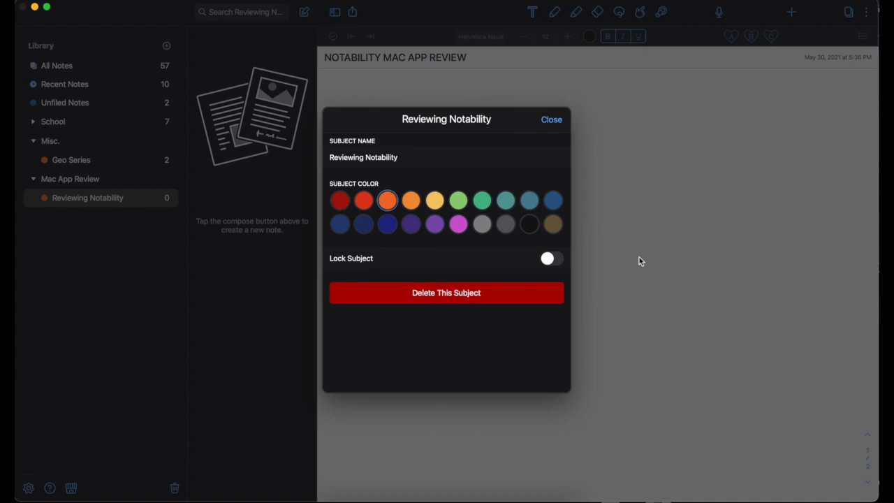
click(551, 259)
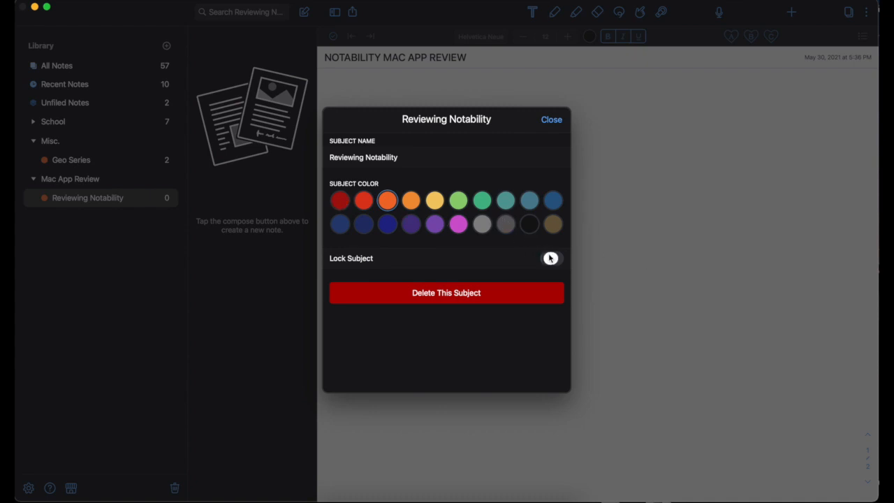
click(550, 258)
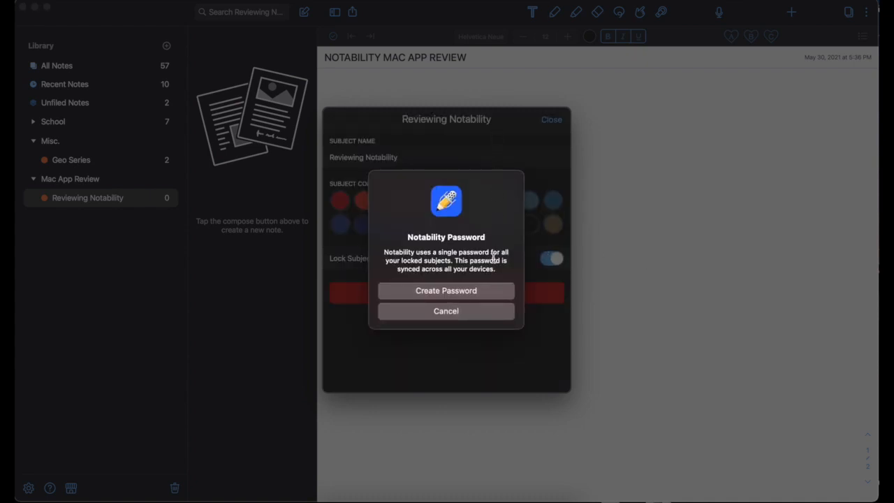
click(446, 311)
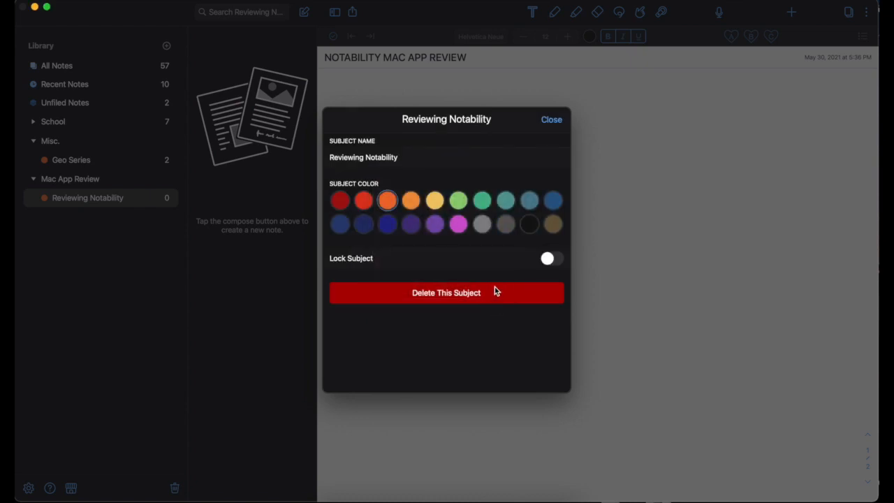
mouse_move(483, 223)
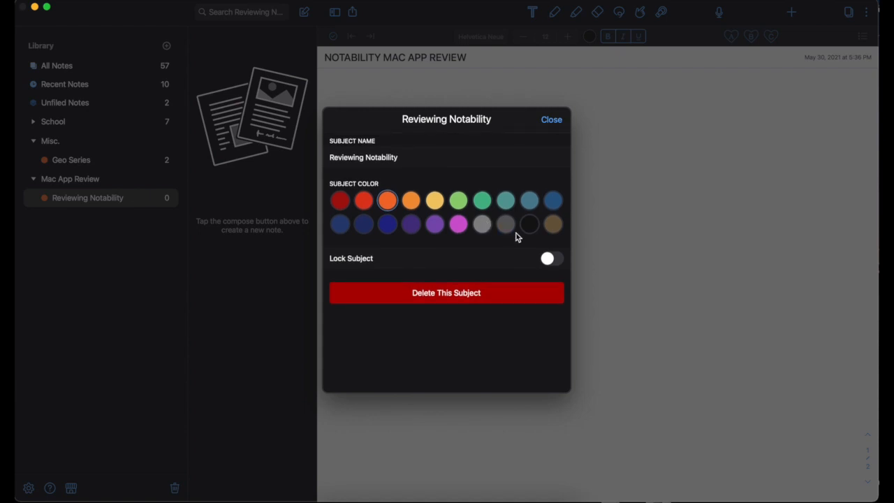
mouse_move(553, 129)
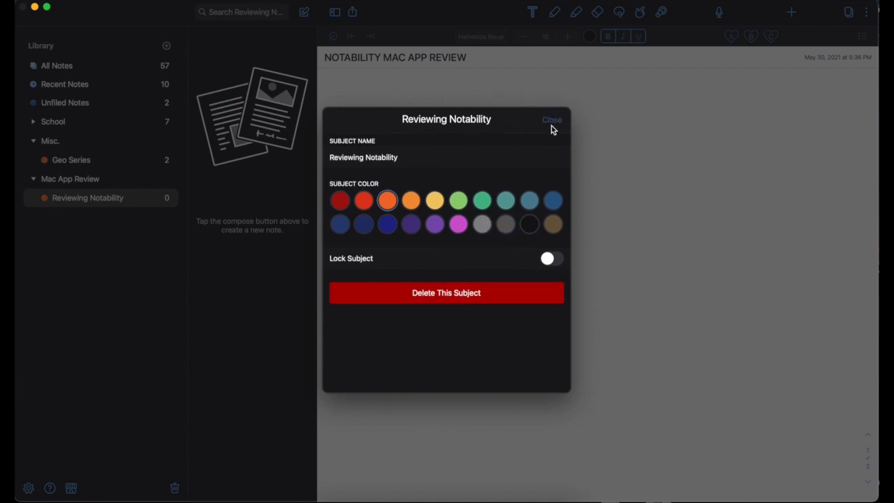
click(552, 120)
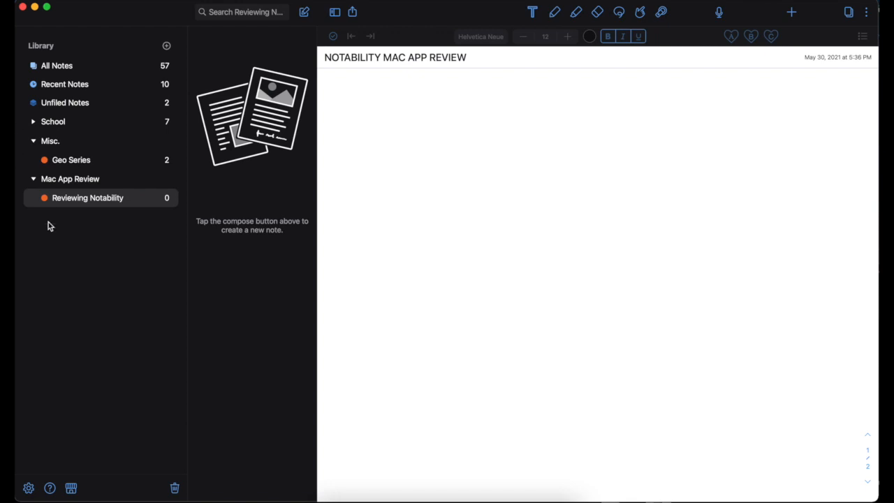
mouse_move(87, 197)
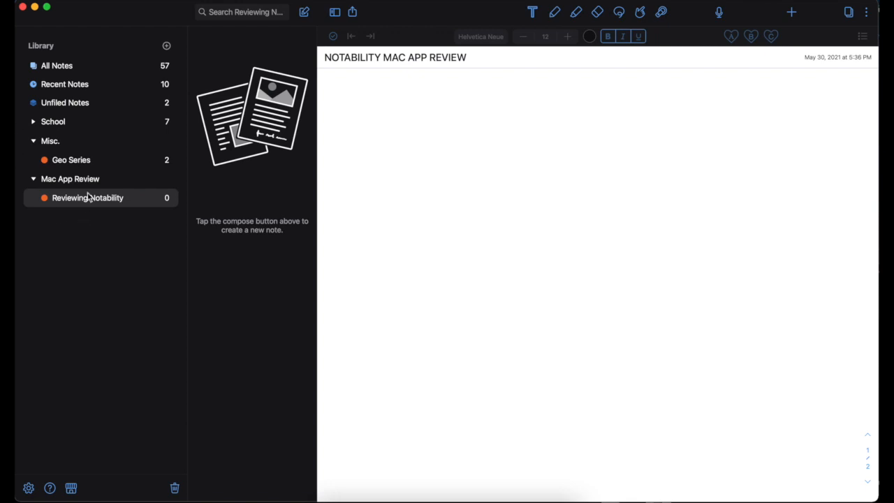
right_click(85, 198)
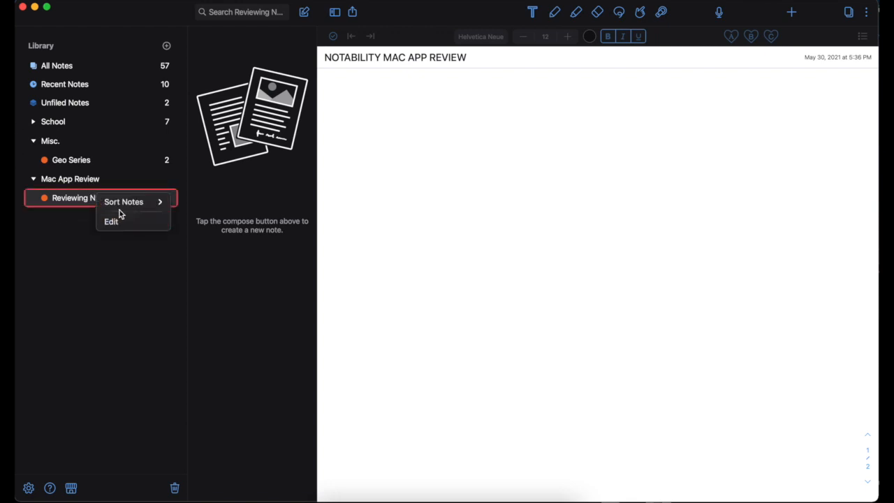
click(124, 202)
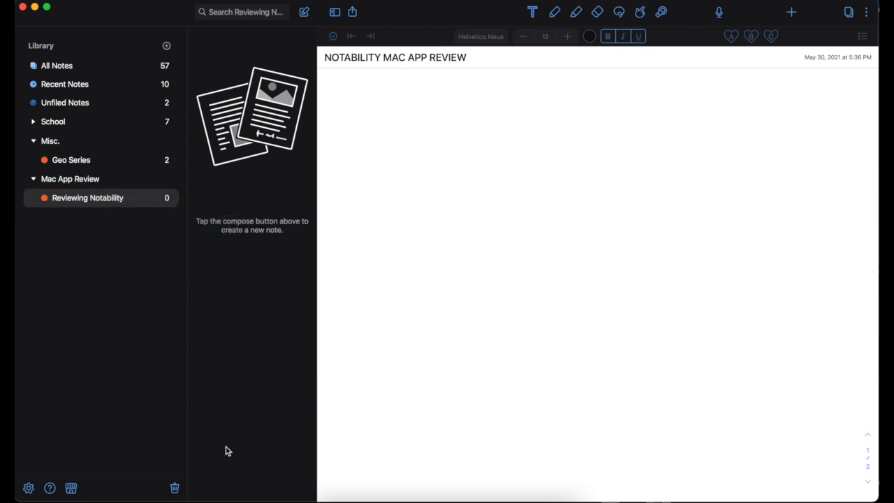
click(307, 12)
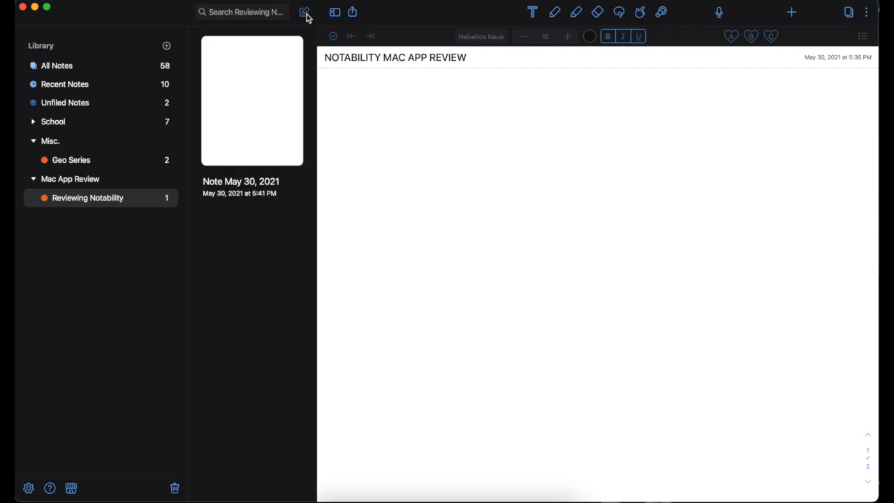
click(304, 12)
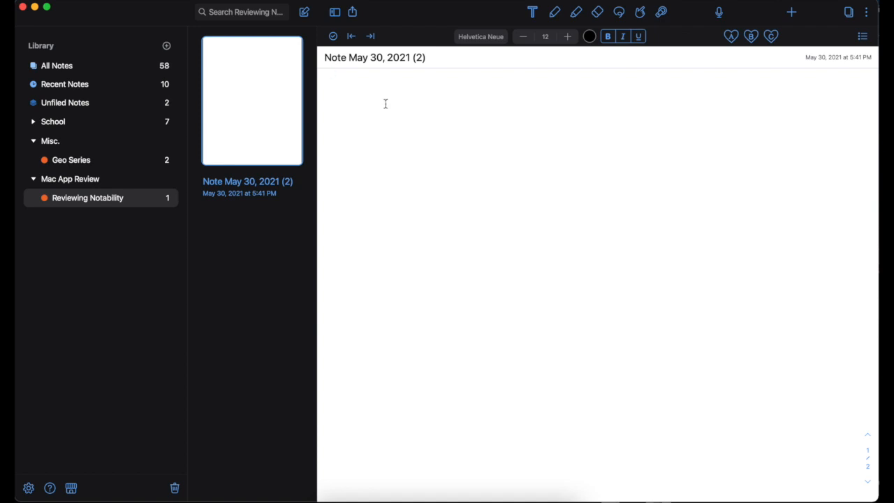
right_click(70, 179)
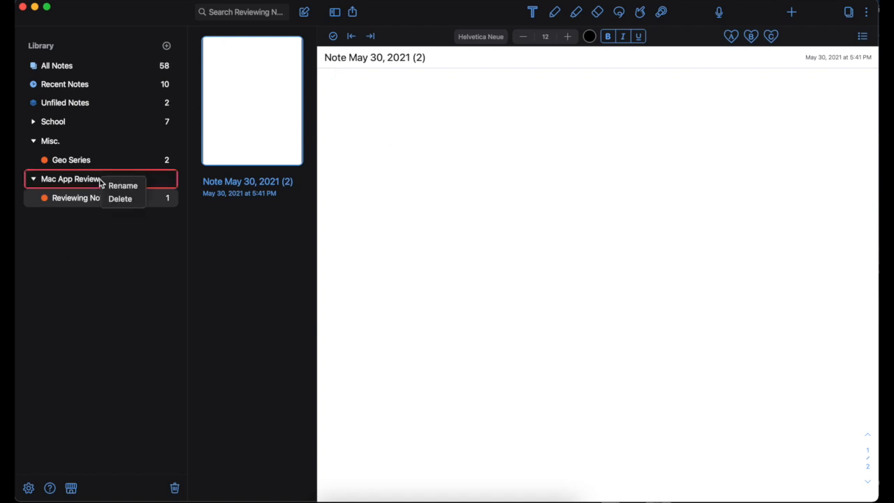
mouse_move(85, 253)
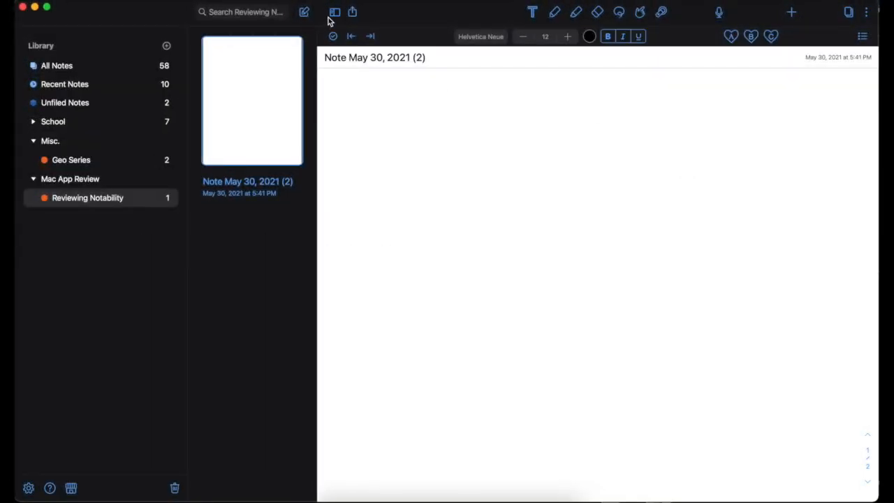
Hide, show, then hide the library sidebar again so the note fills the window.
click(346, 12)
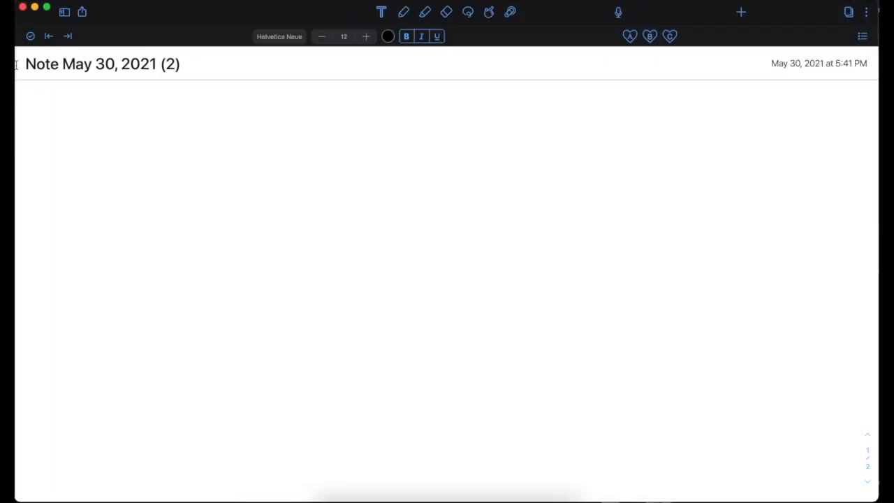
click(63, 15)
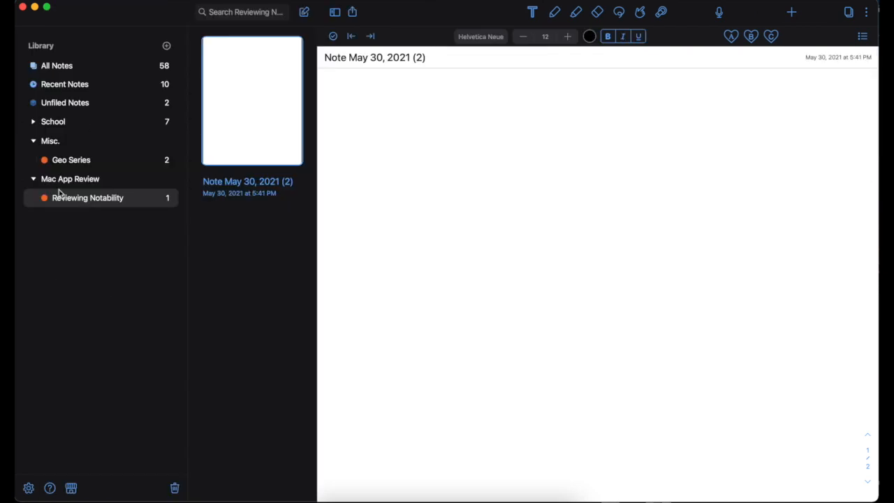
mouse_move(199, 287)
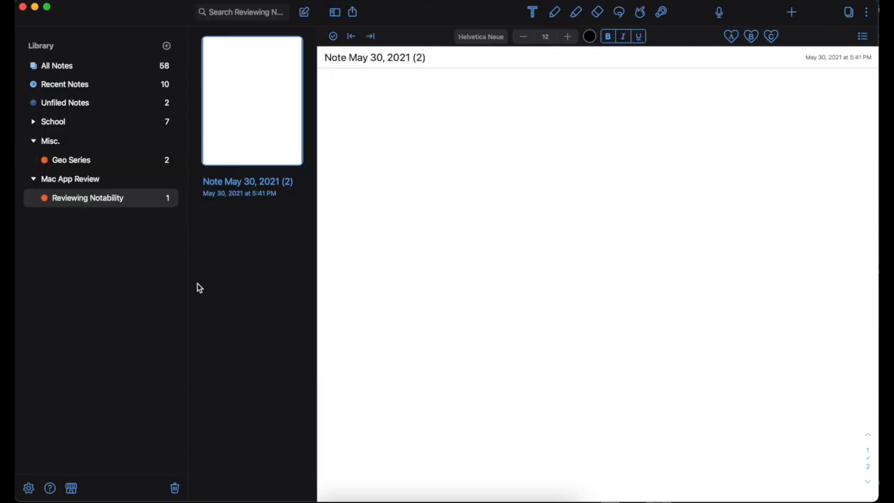
click(326, 12)
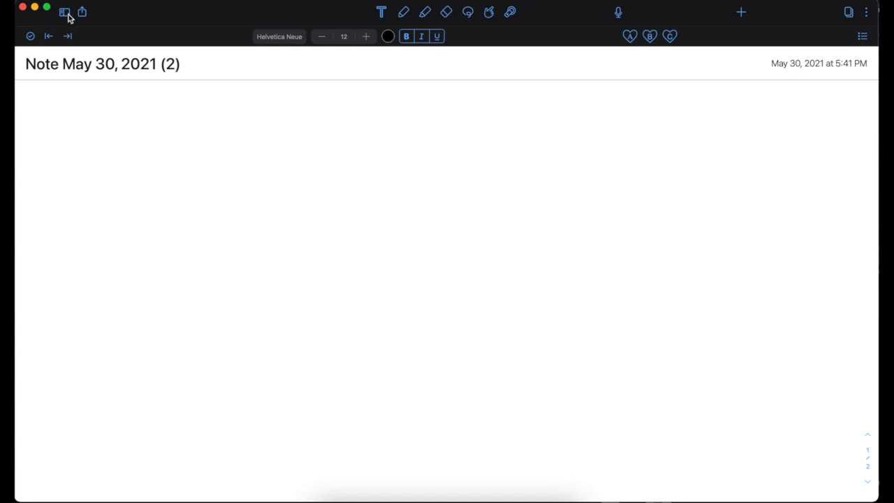
click(84, 14)
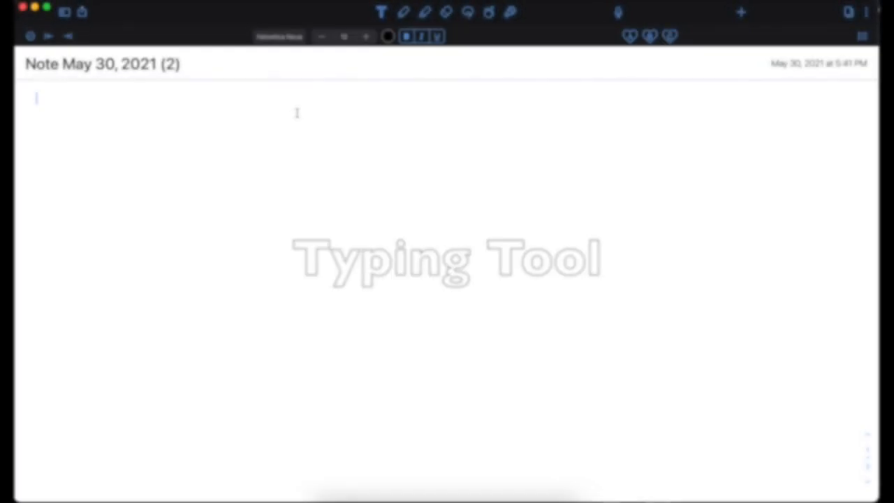
Type 'Typing, Hello!' and switch the font to Andale Mono.
text(Ty)
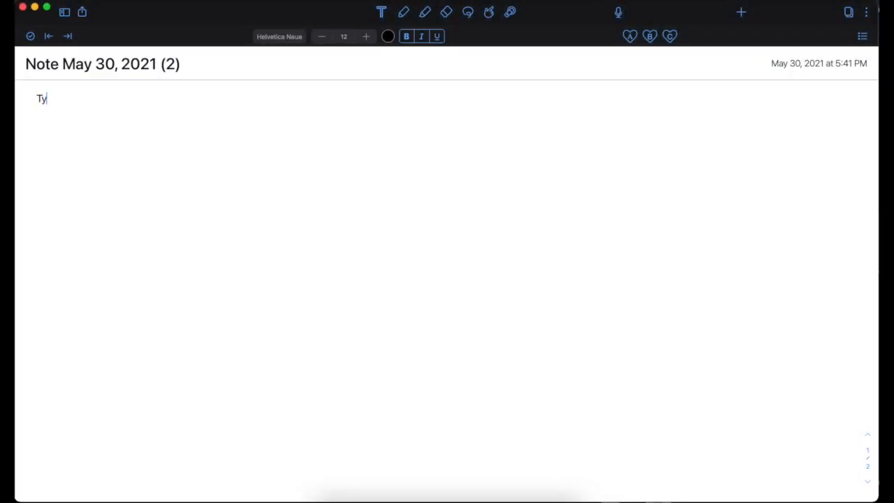
text(ping, Hello!)
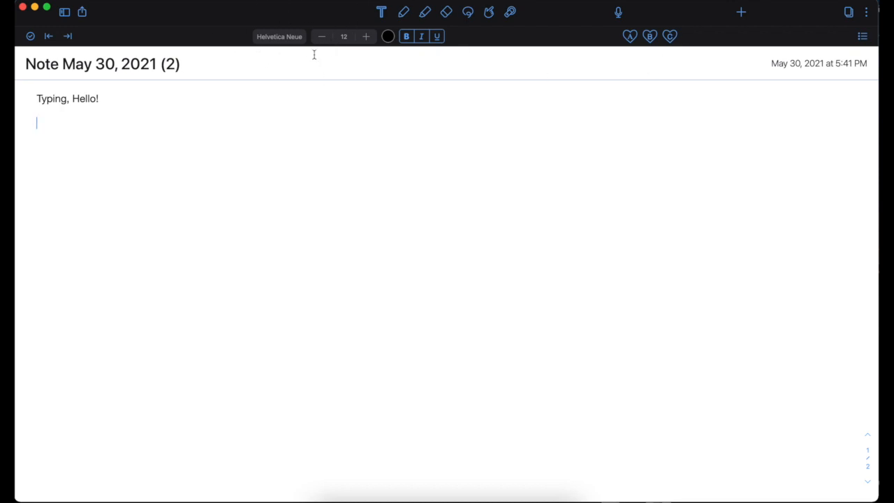
click(279, 36)
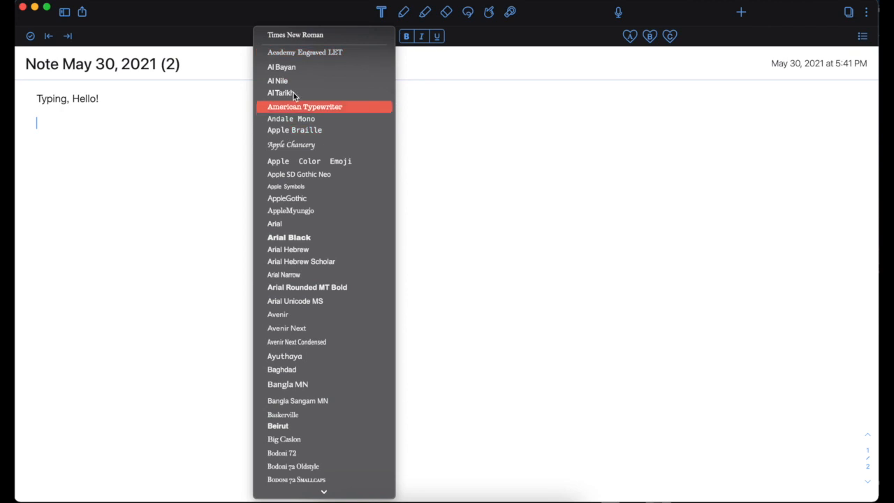
click(291, 118)
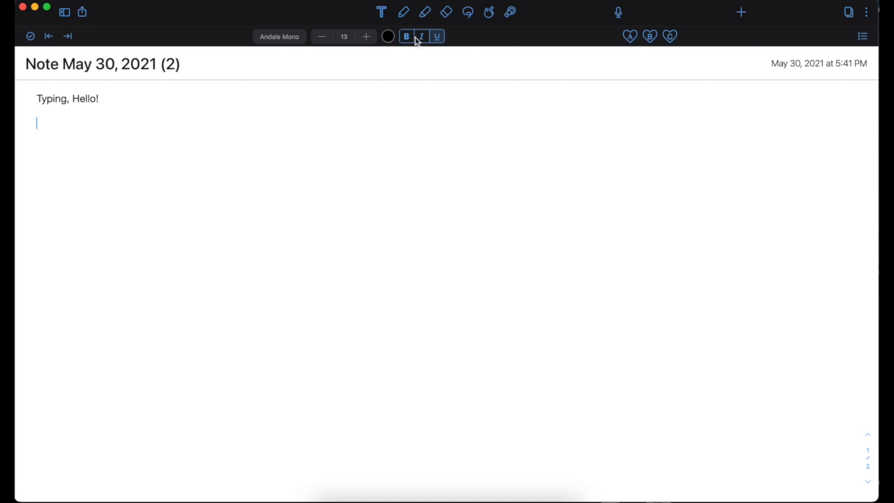
Add an italic second line 'Hello, i'm typing!', then select it and change its font.
click(388, 36)
text(He)
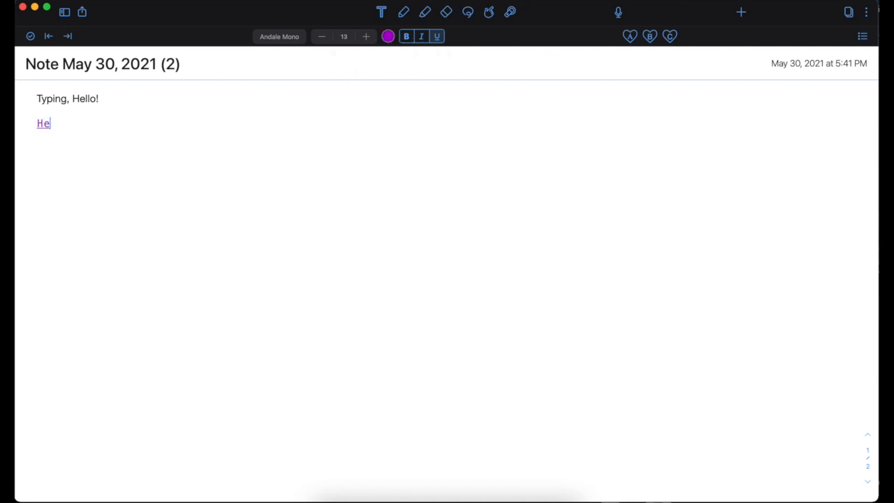
text(llo, i)
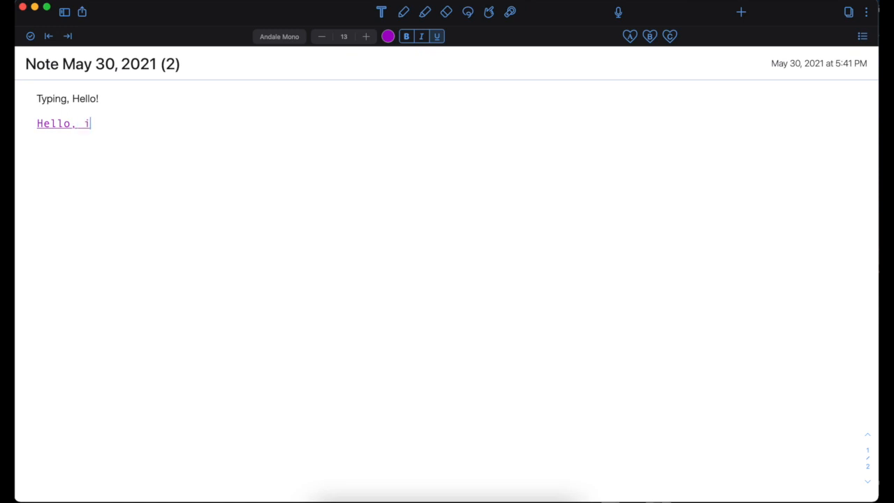
text(')
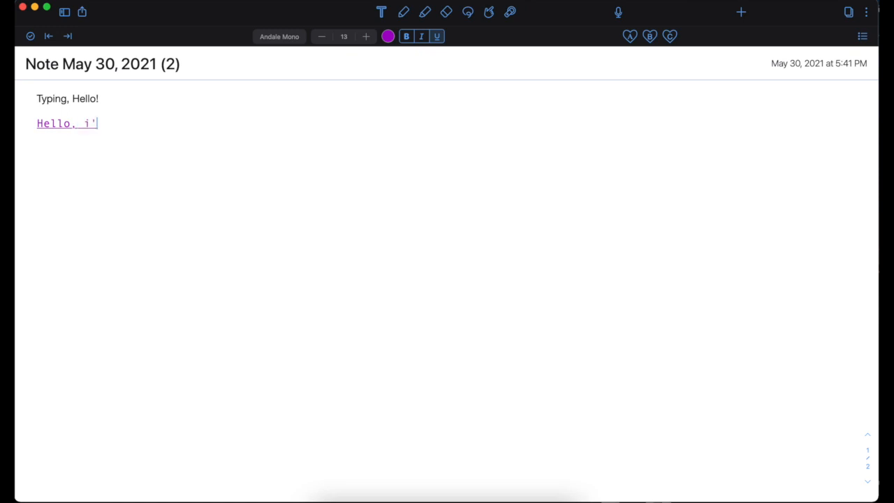
text(m typing!)
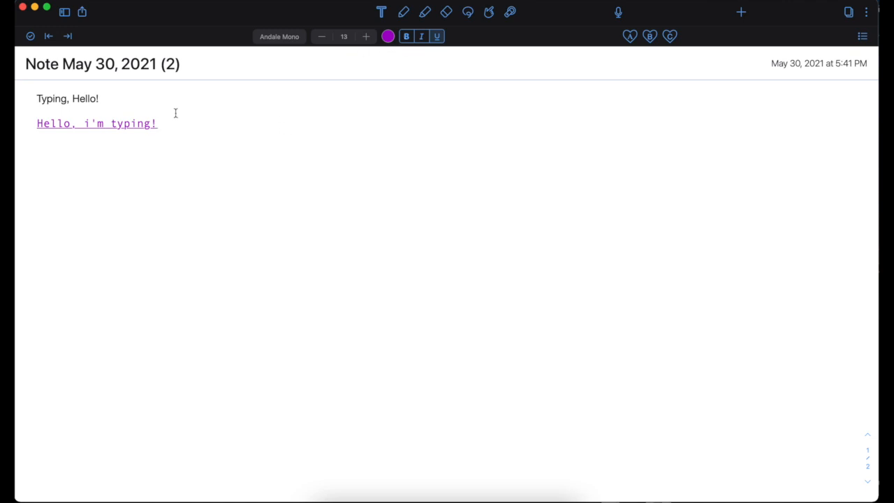
double_click(129, 123)
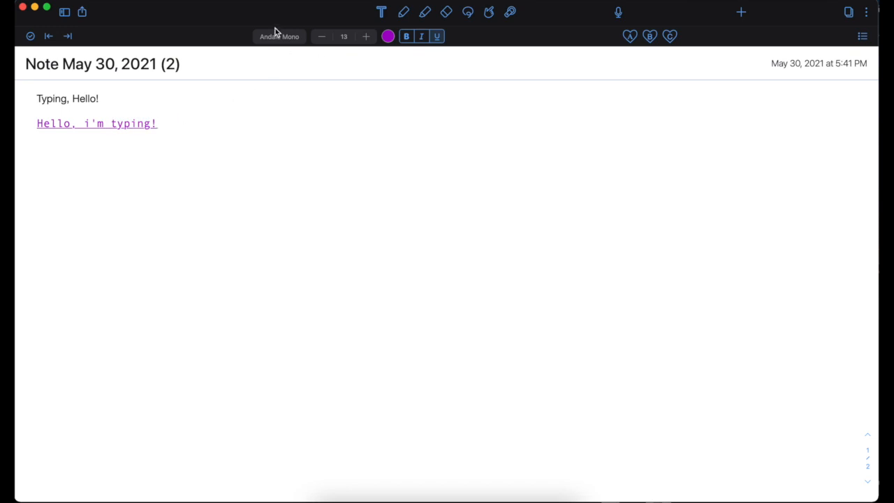
click(279, 36)
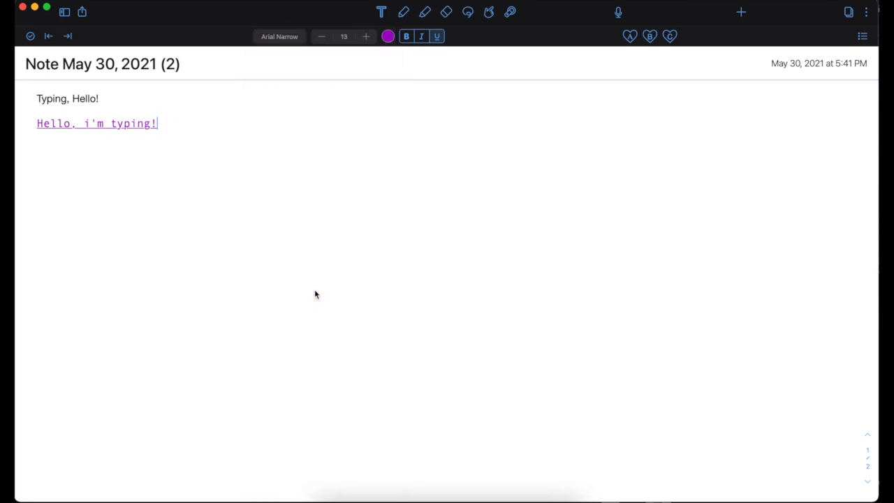
text(f)
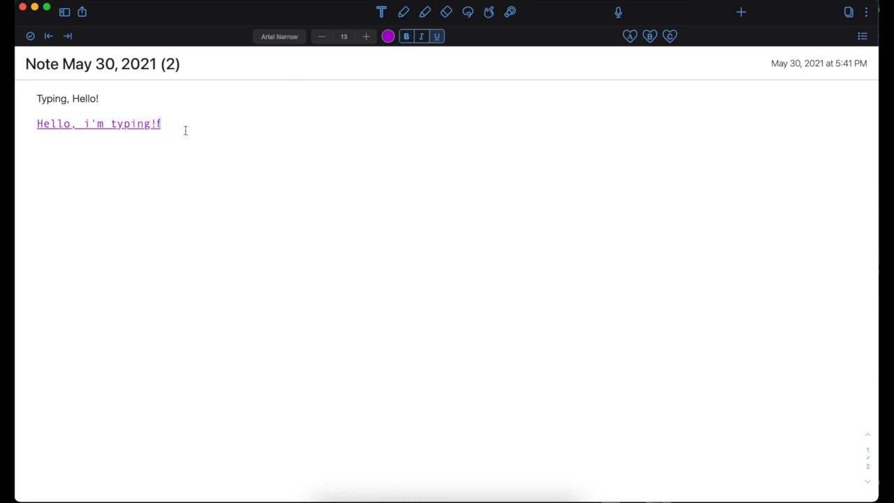
mouse_move(193, 147)
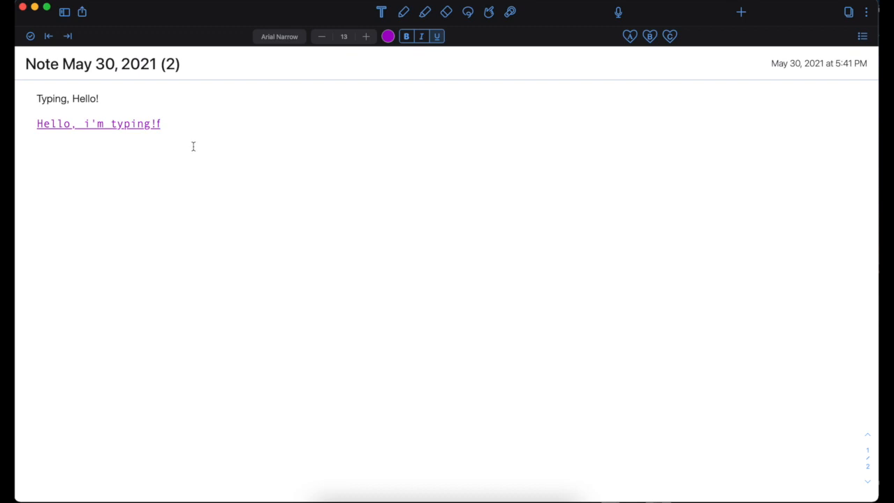
mouse_move(630, 45)
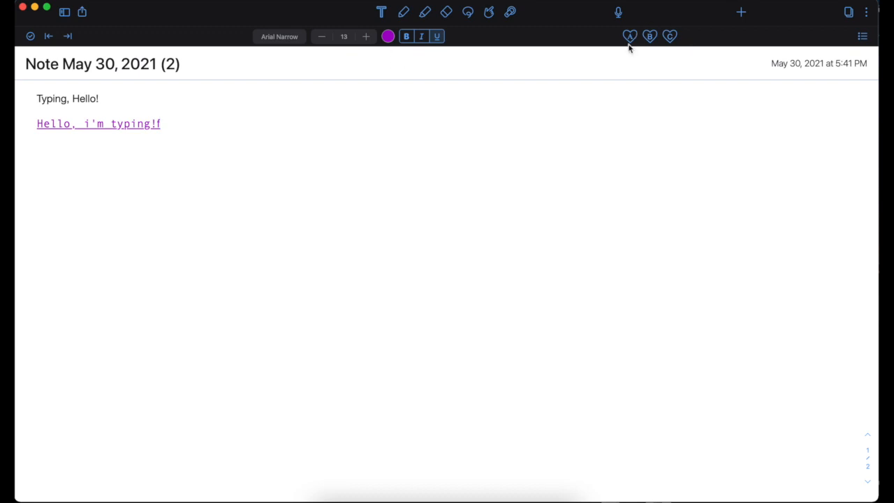
mouse_move(636, 40)
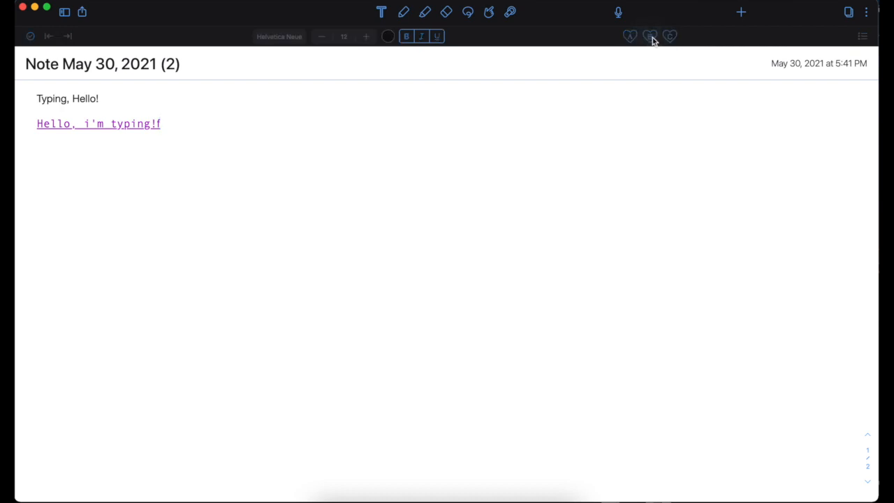
Save a Helvetica Neue 12 pt font favorite from the favorites bar, then dismiss the font list.
click(648, 36)
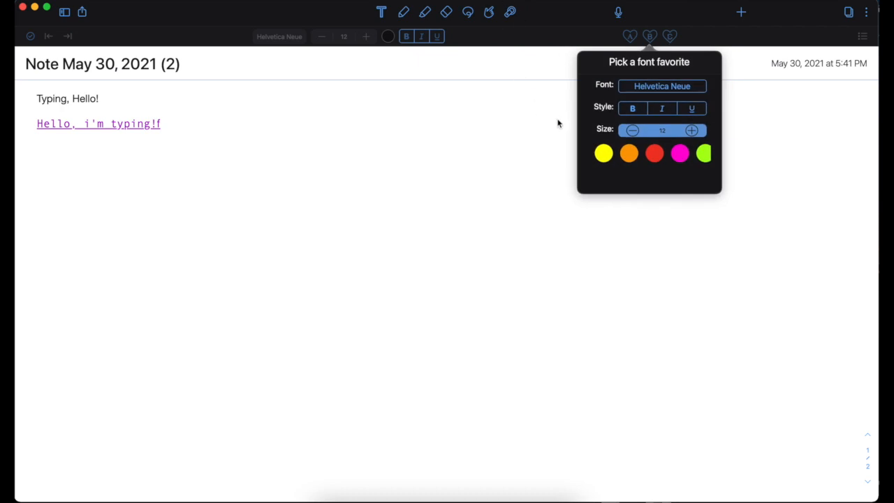
click(647, 35)
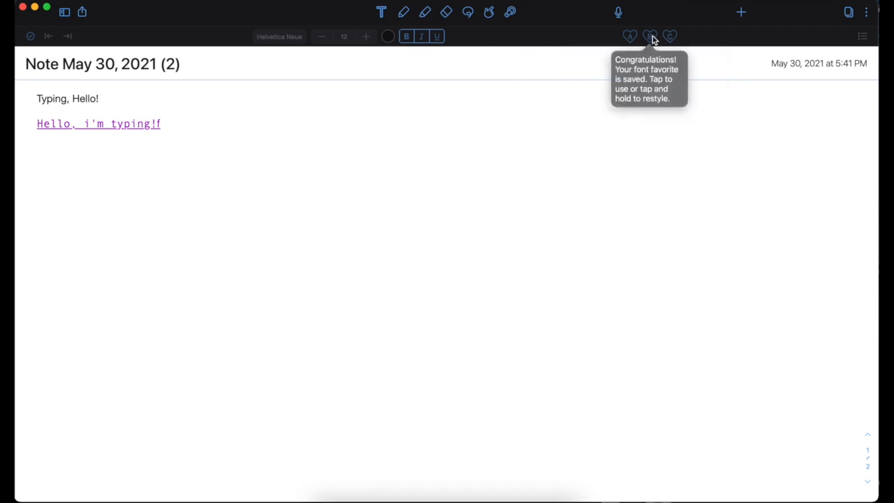
click(650, 36)
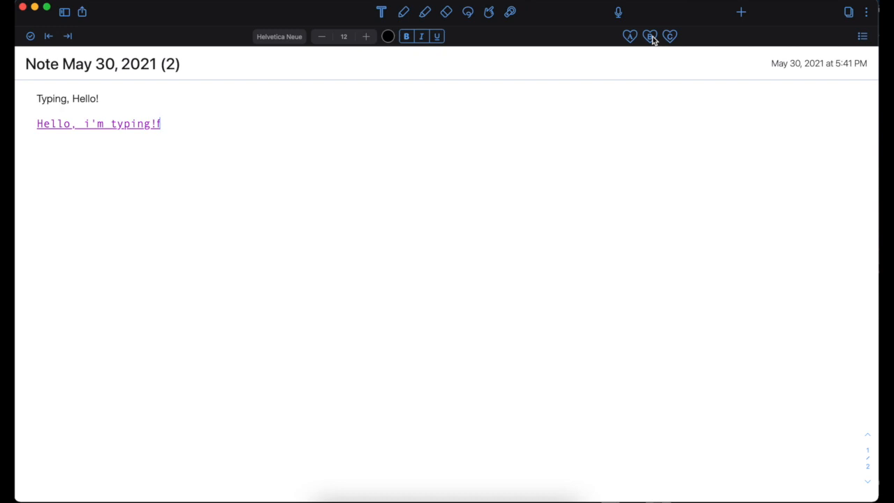
click(649, 36)
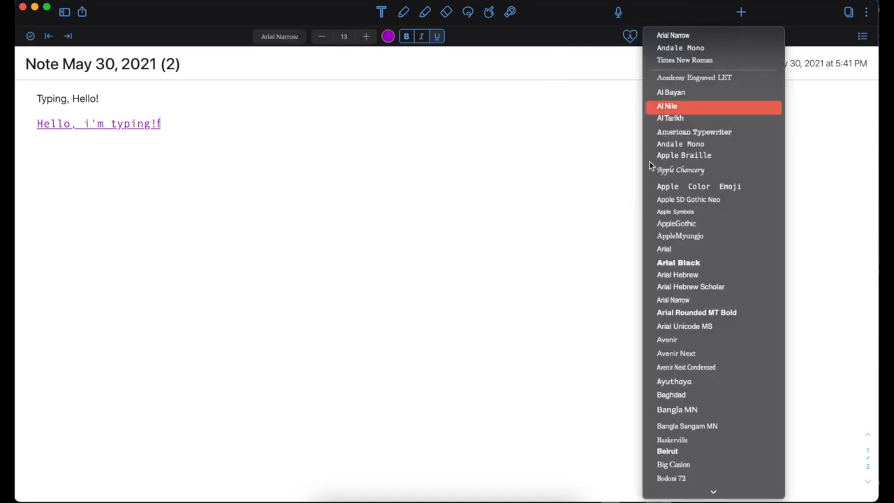
click(693, 132)
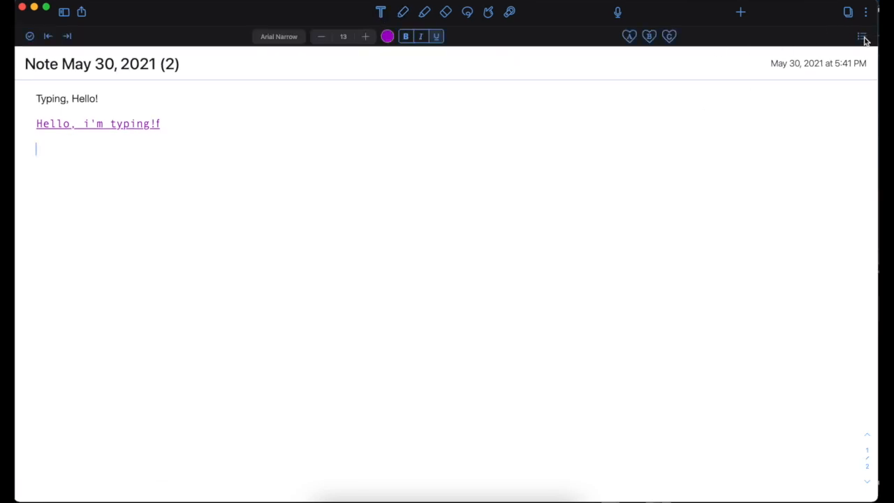
click(864, 37)
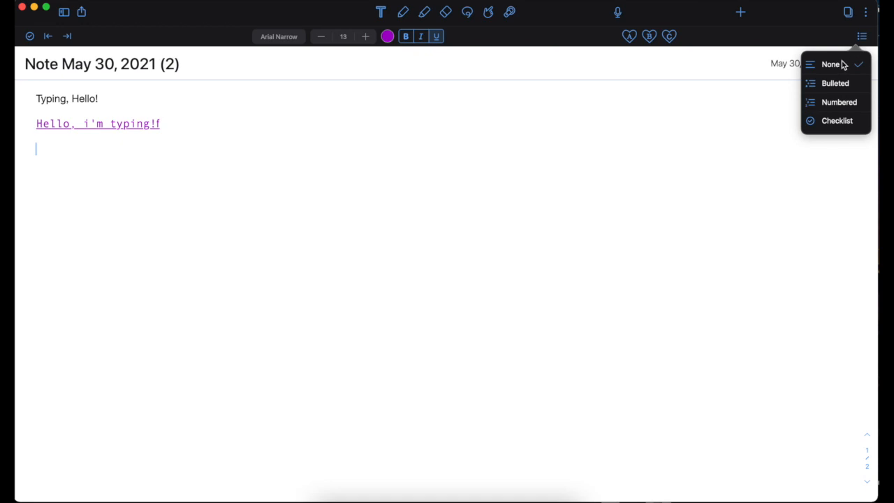
mouse_move(835, 126)
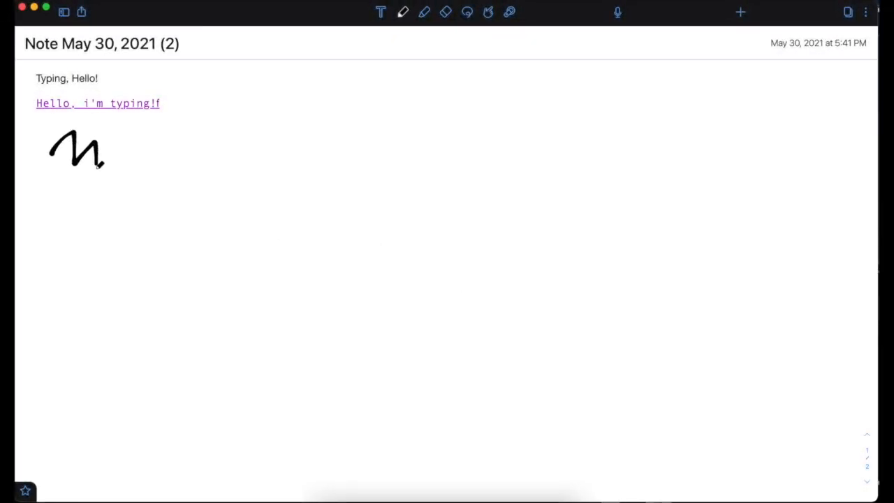
Draw a black scribble, then set a custom pen colour sampled from the underlined text.
drag(98, 165, 238, 140)
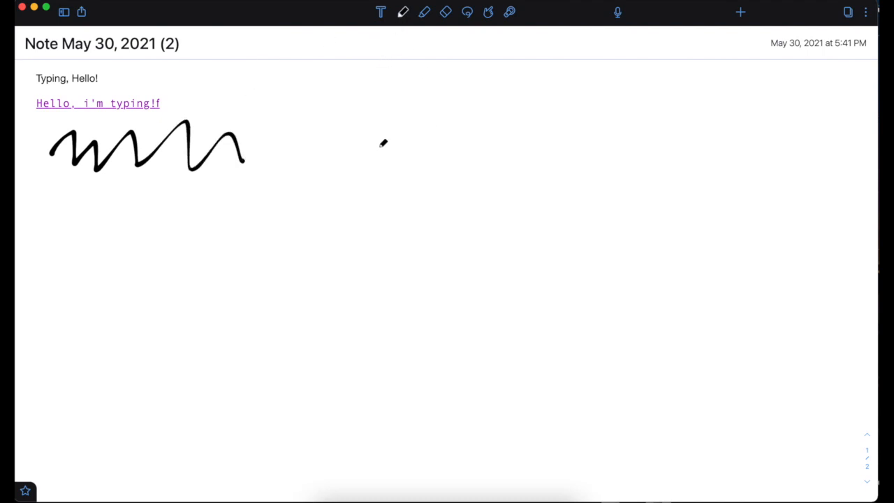
click(400, 12)
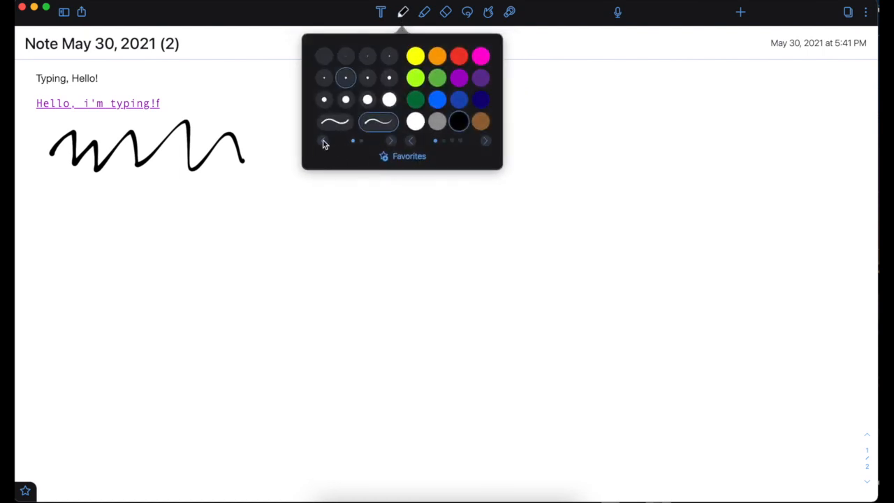
mouse_move(354, 67)
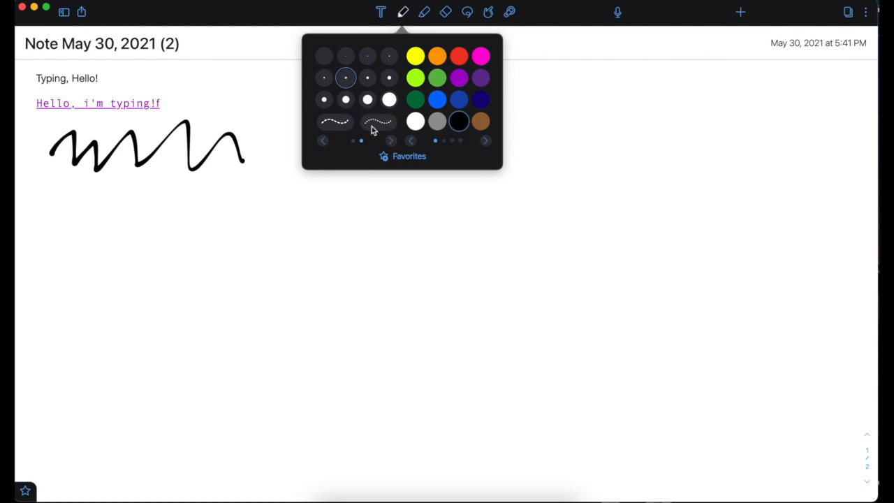
mouse_move(486, 141)
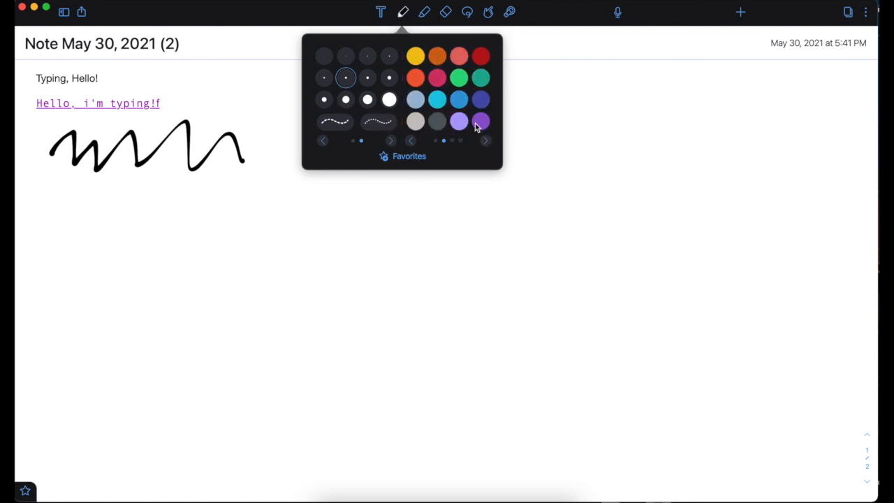
click(485, 140)
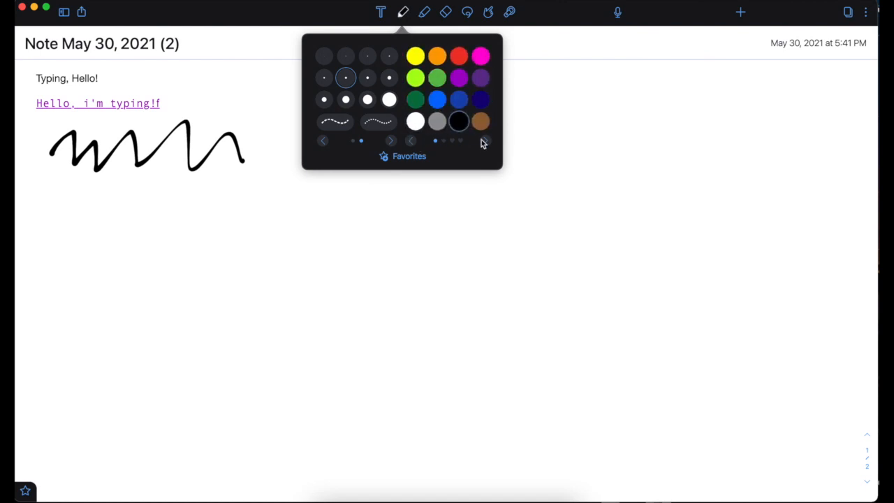
click(390, 141)
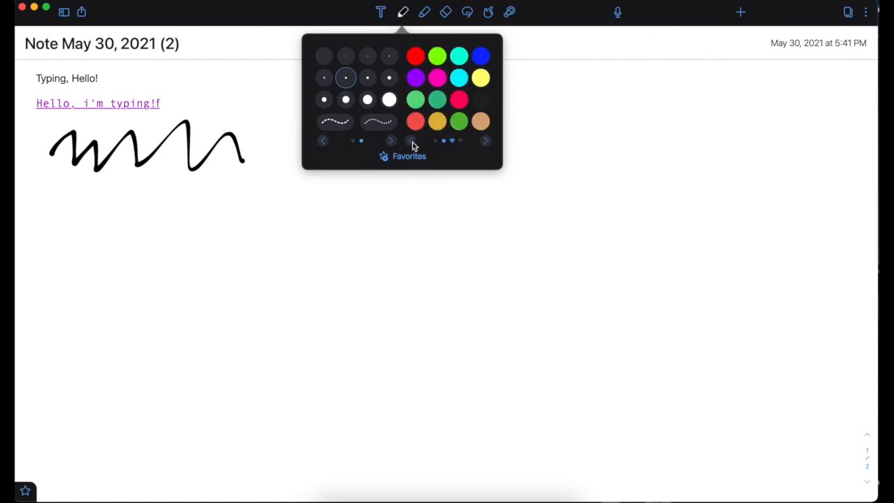
click(414, 140)
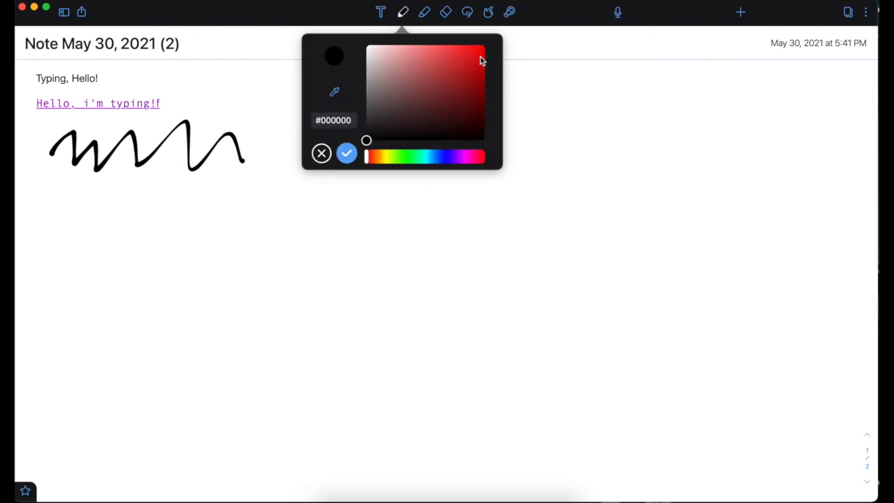
mouse_move(356, 128)
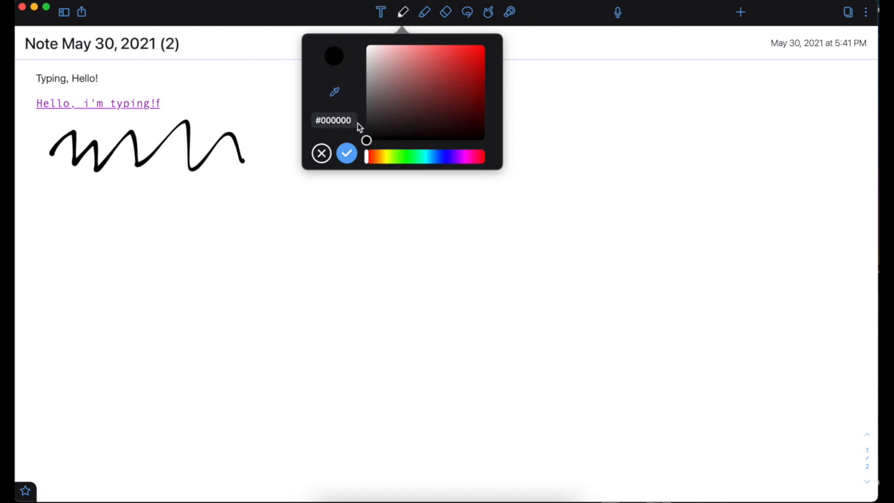
click(426, 81)
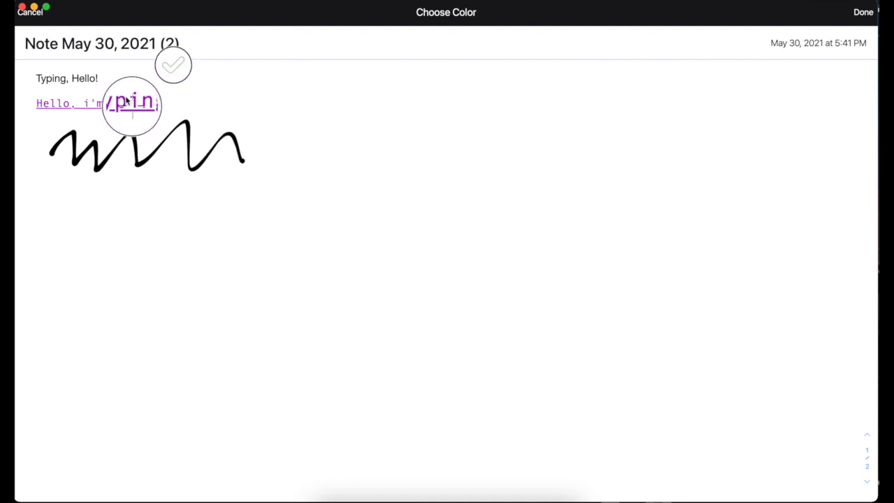
click(174, 65)
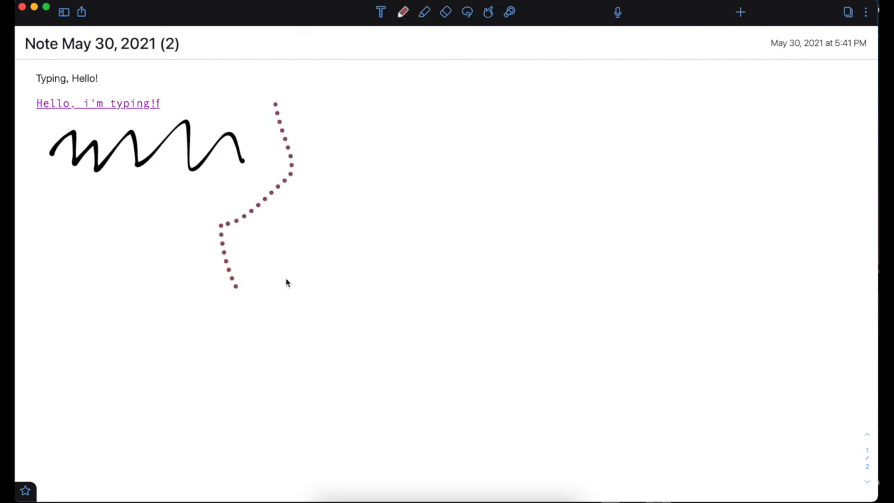
Highlight the black scribble and the dotted line's tail with yellow highlighter strokes.
click(419, 13)
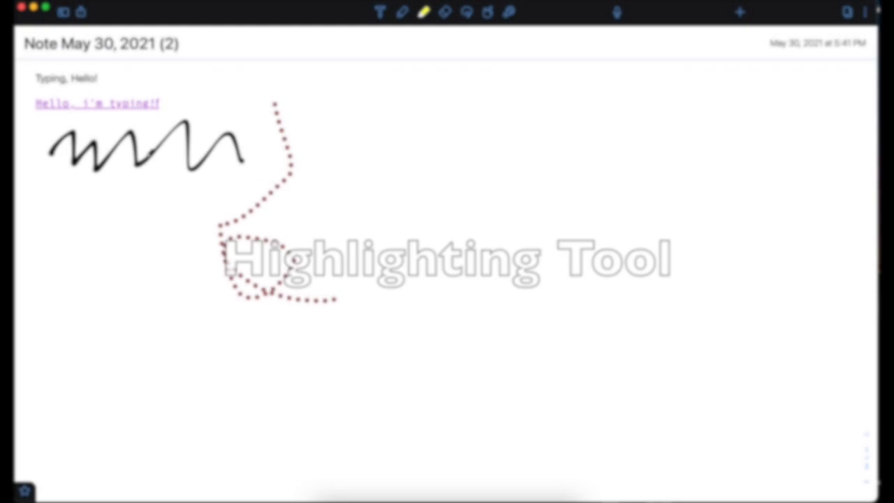
drag(49, 140, 126, 154)
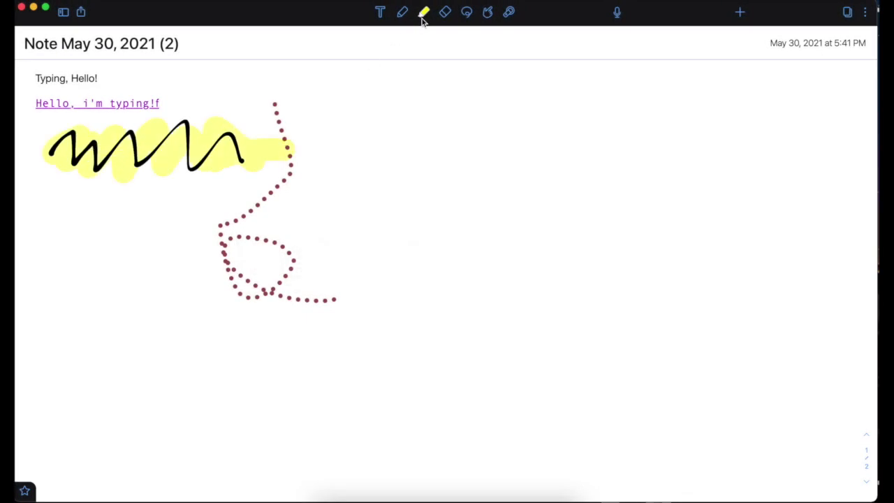
click(425, 13)
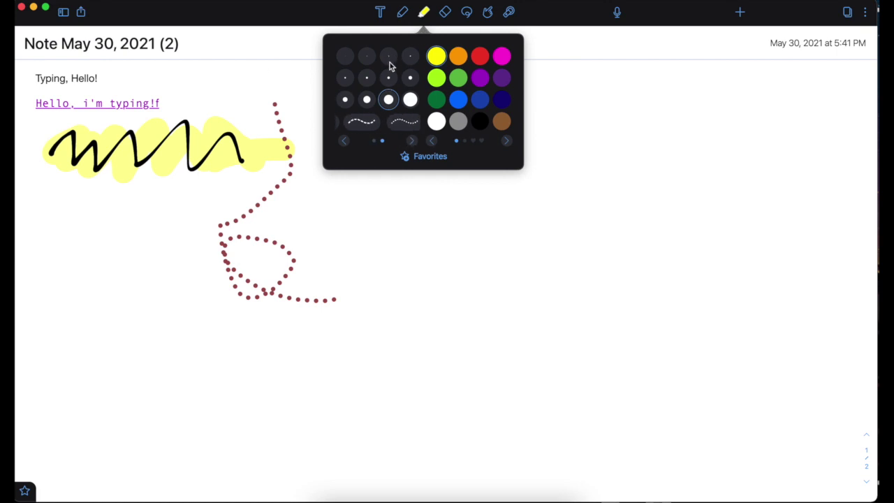
click(506, 141)
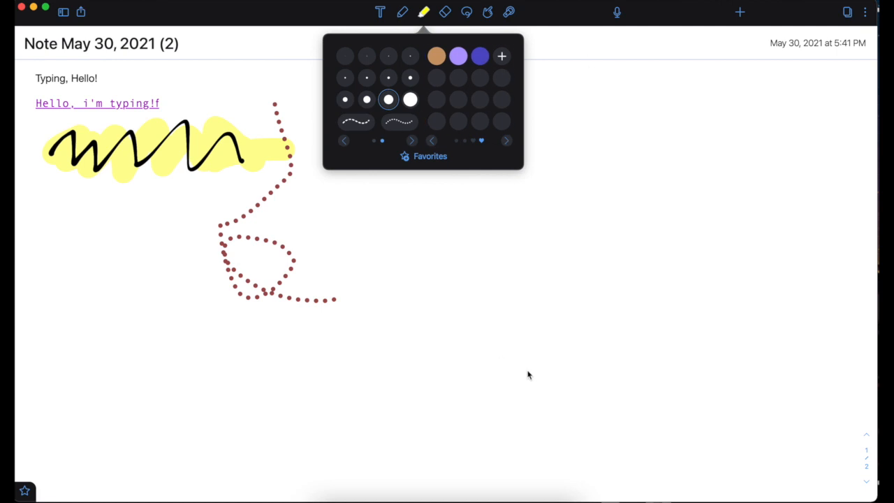
click(276, 177)
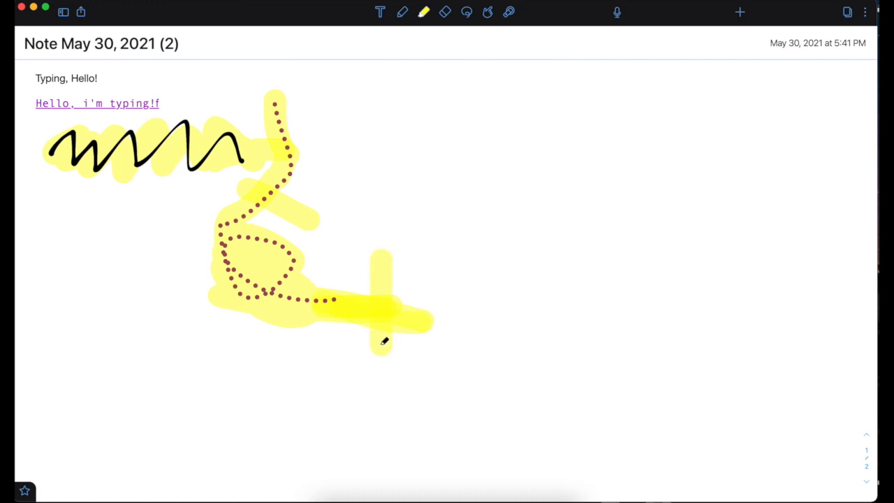
drag(357, 258, 356, 374)
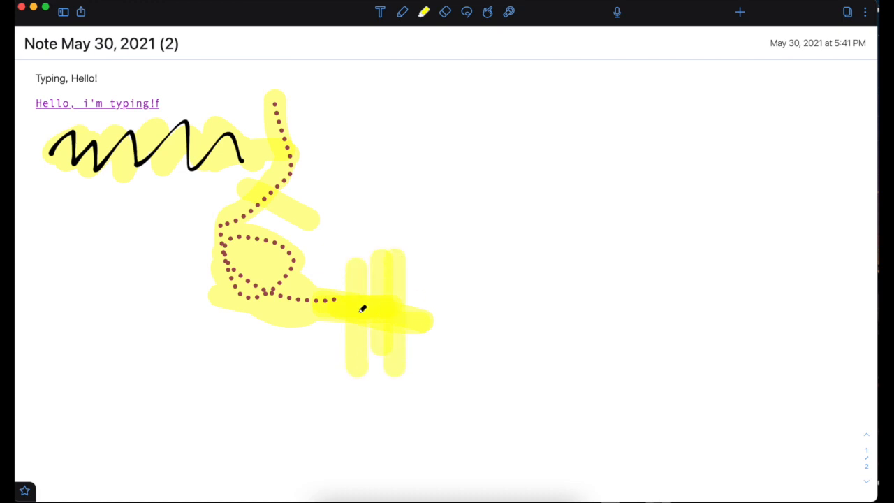
drag(357, 307, 342, 399)
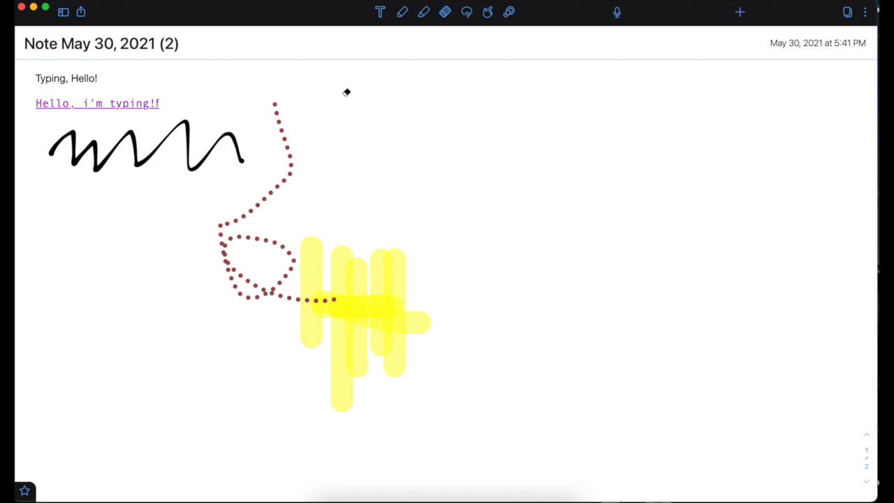
Choose the eraser and set it to partial-stroke erasing.
click(440, 13)
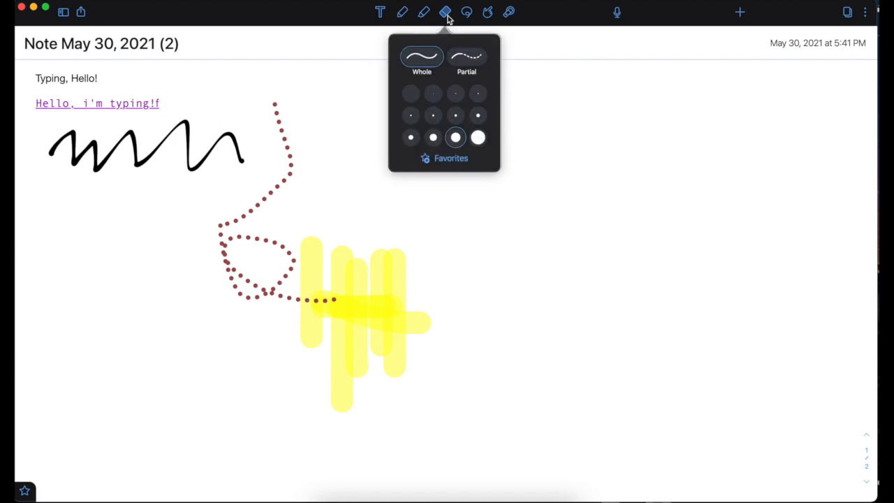
click(465, 57)
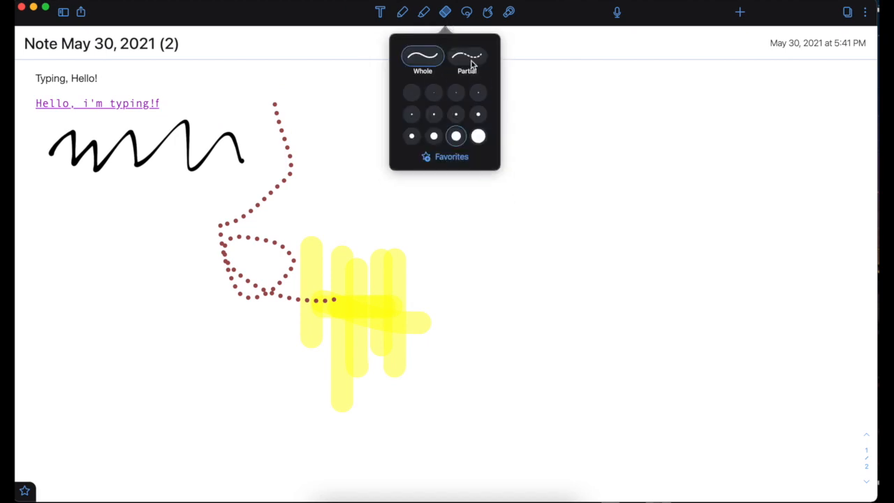
click(423, 56)
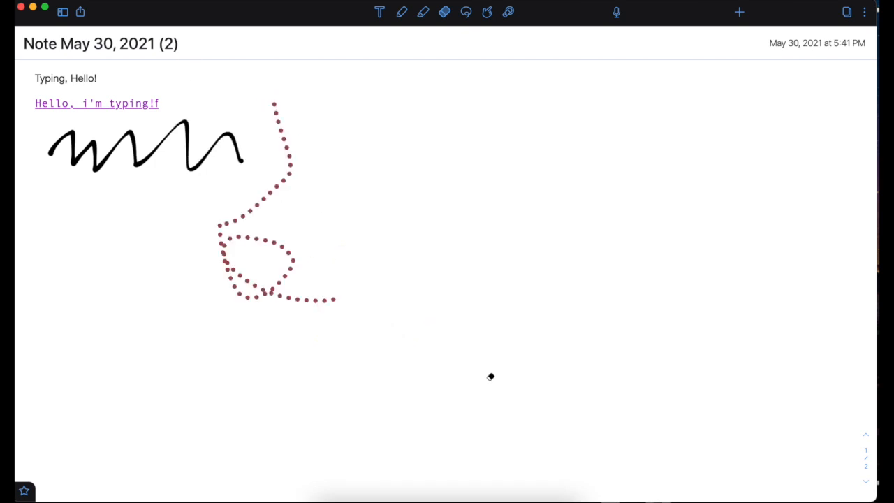
mouse_move(508, 191)
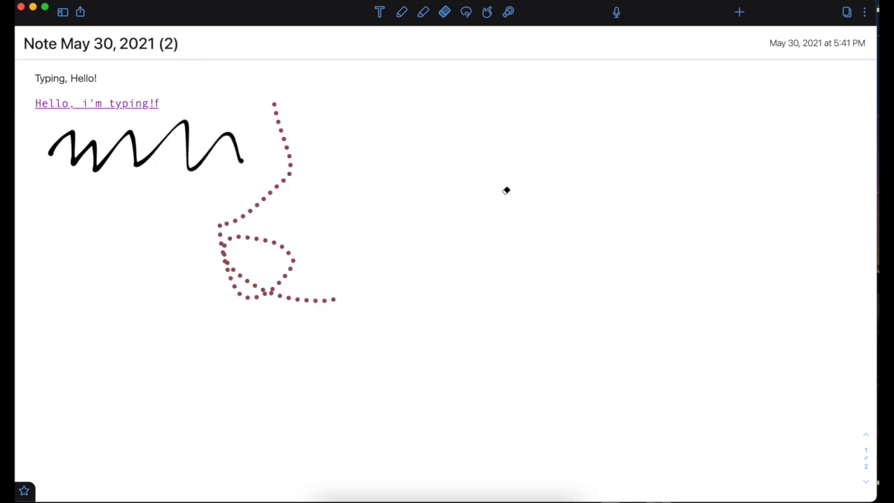
mouse_move(510, 232)
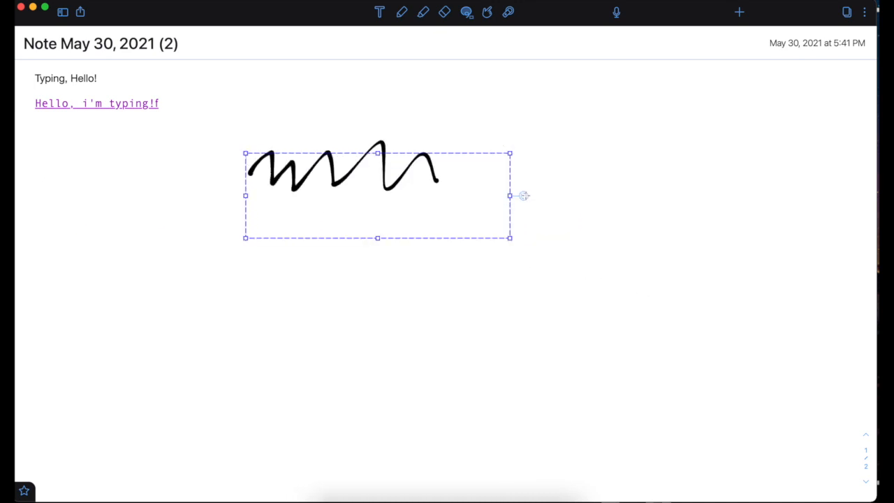
Erase the dotted maroon line and lasso-select the black scribble.
drag(523, 195, 520, 222)
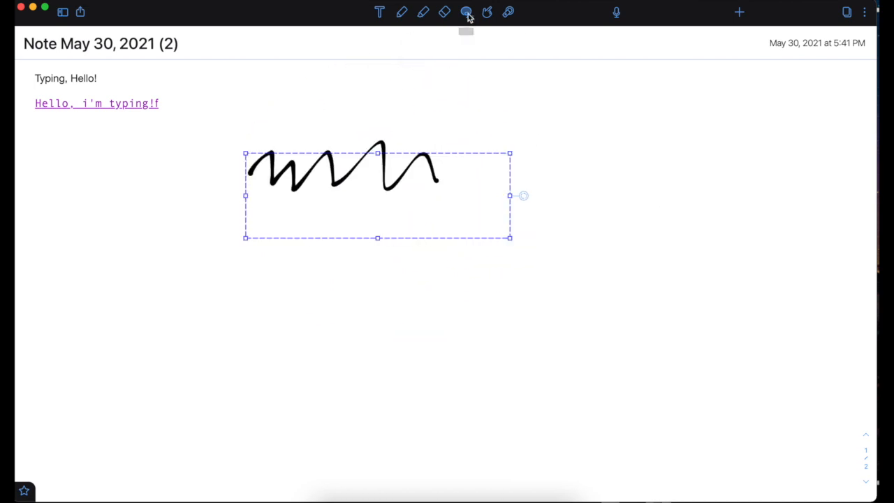
click(463, 14)
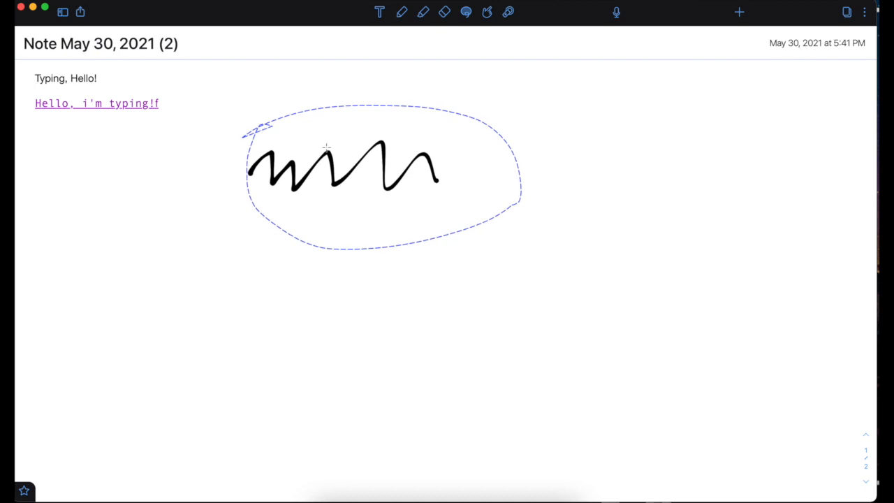
click(489, 12)
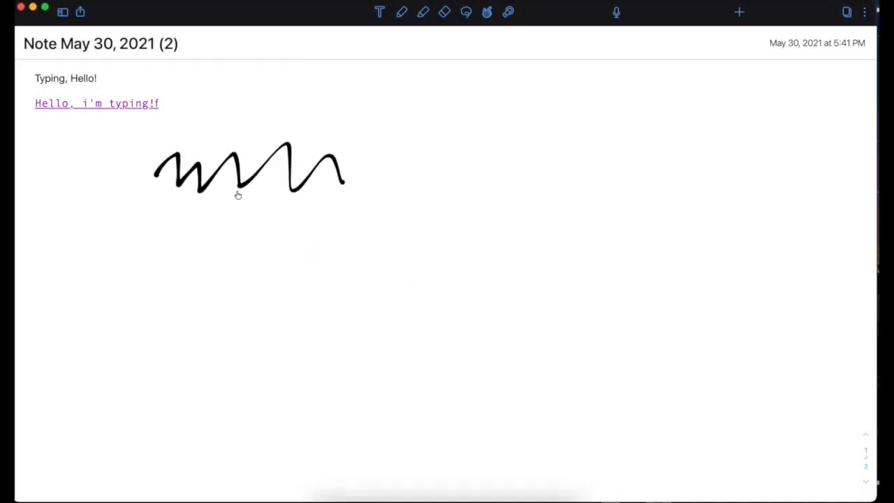
Deselect the moved black scribble and choose another tool from the toolbar.
click(62, 14)
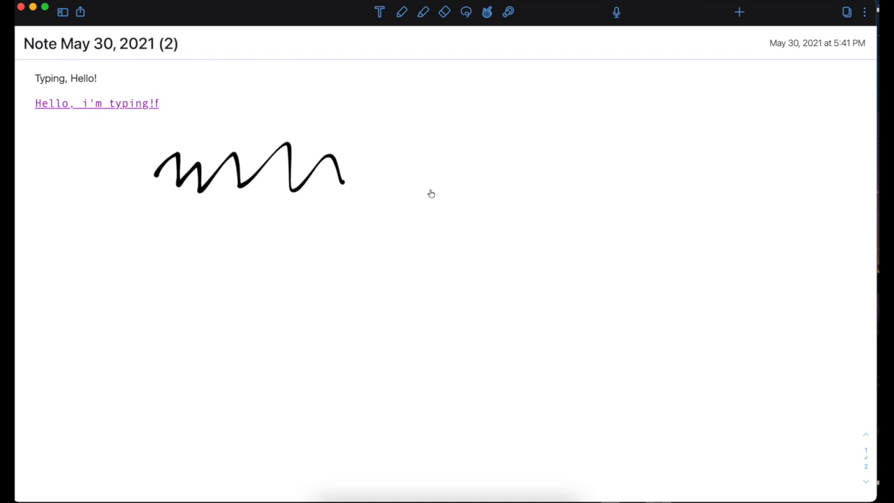
mouse_move(452, 215)
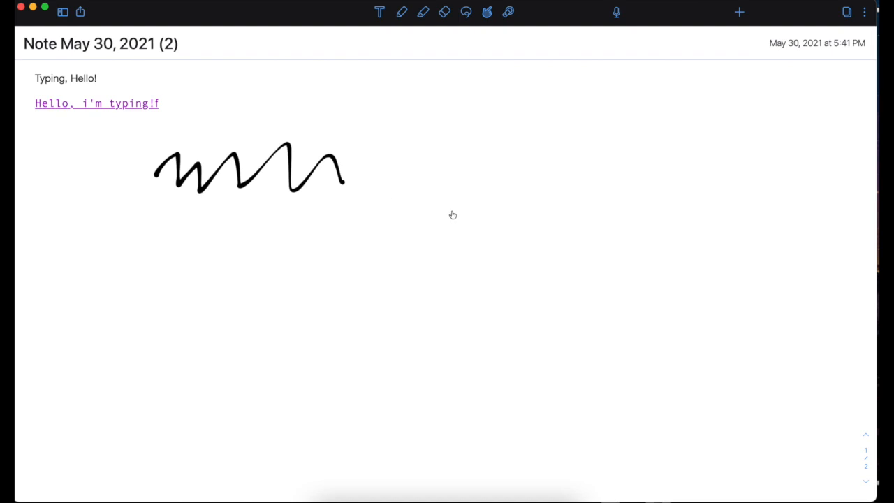
click(511, 12)
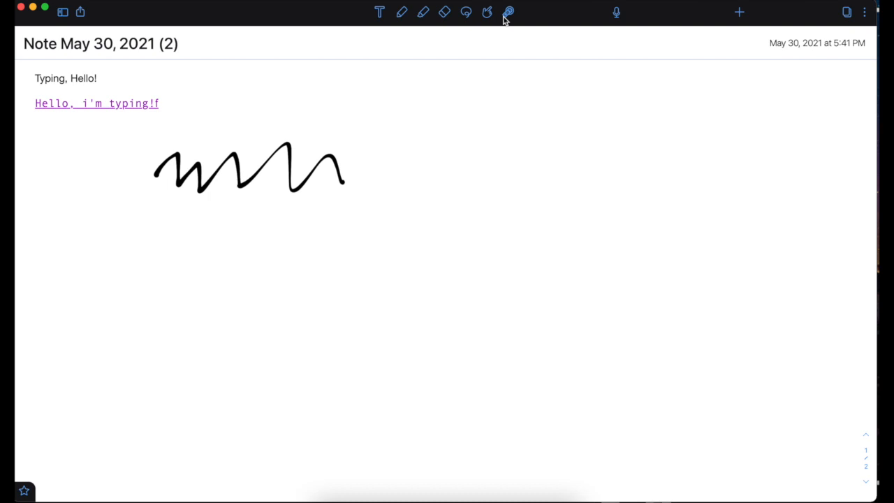
click(510, 12)
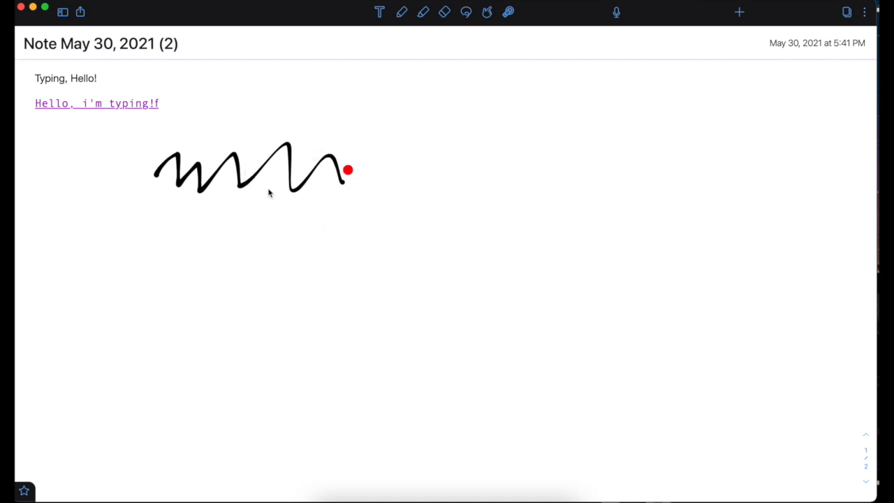
click(509, 11)
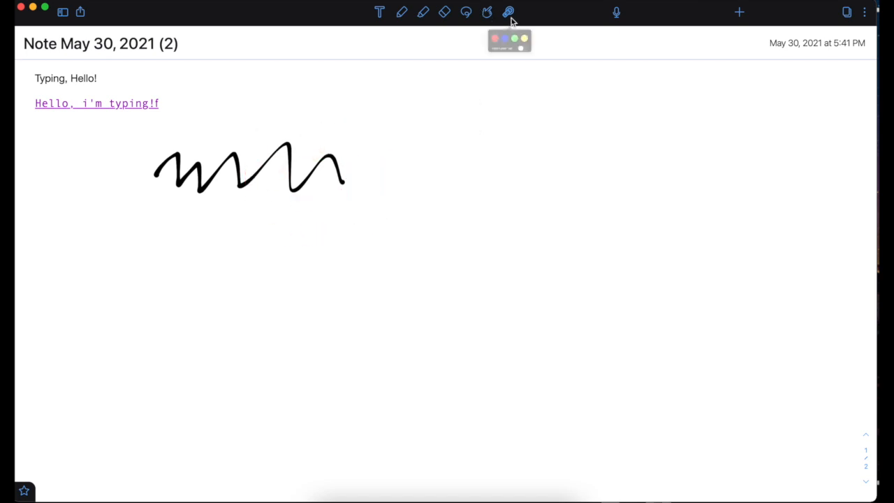
click(508, 11)
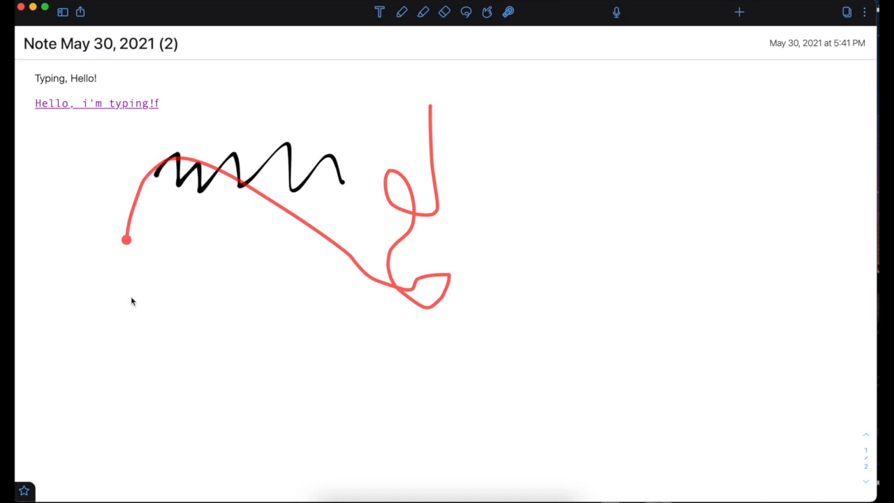
drag(126, 241, 216, 248)
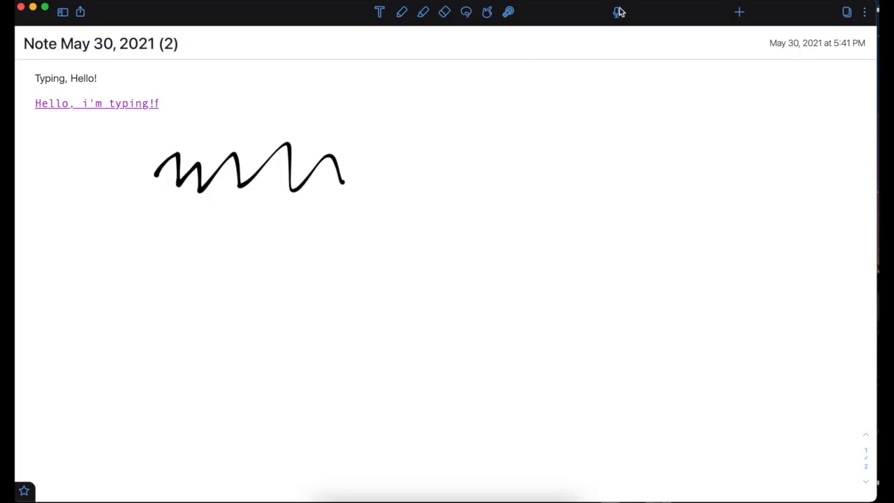
Record a 9-second audio clip, allowing microphone access, while writing with the dotted pen.
click(615, 12)
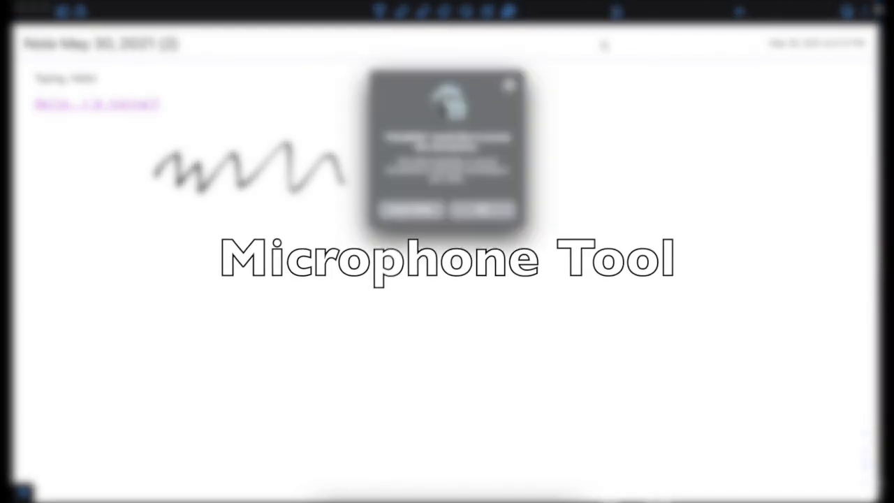
click(616, 13)
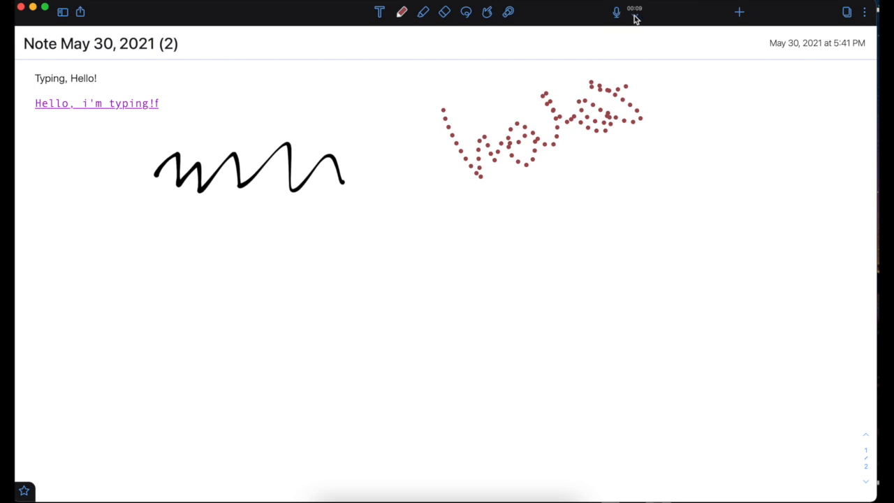
click(610, 11)
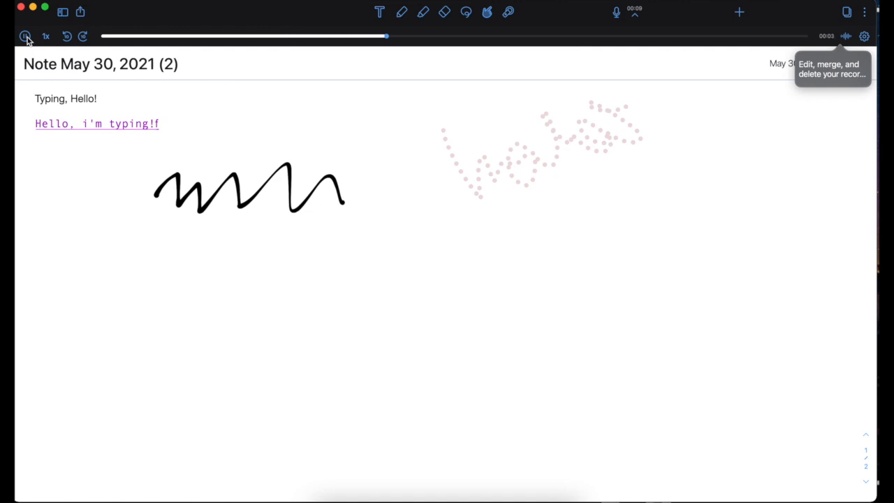
Replay the recording, pause it, and jump playback to the handwriting's moment.
click(26, 37)
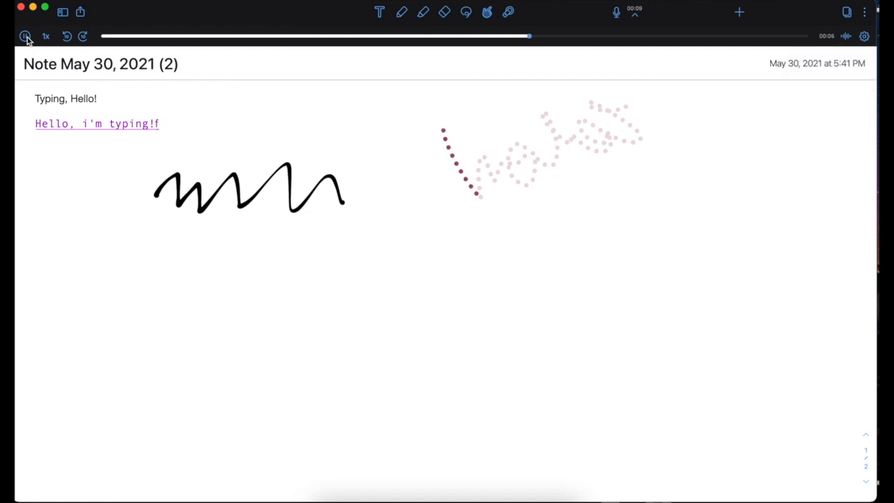
click(25, 36)
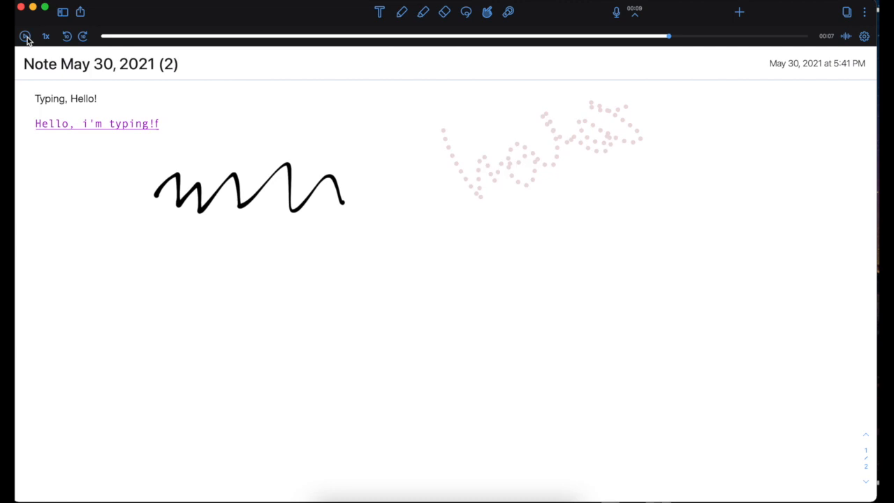
click(27, 36)
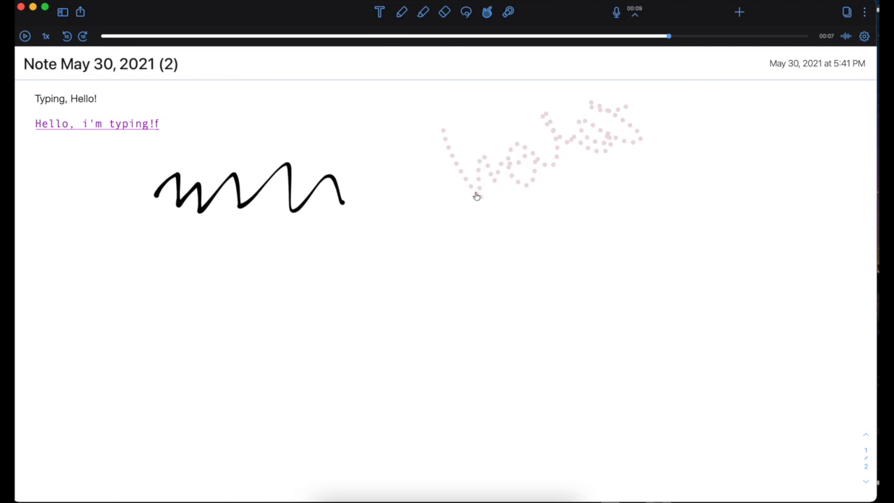
mouse_move(586, 180)
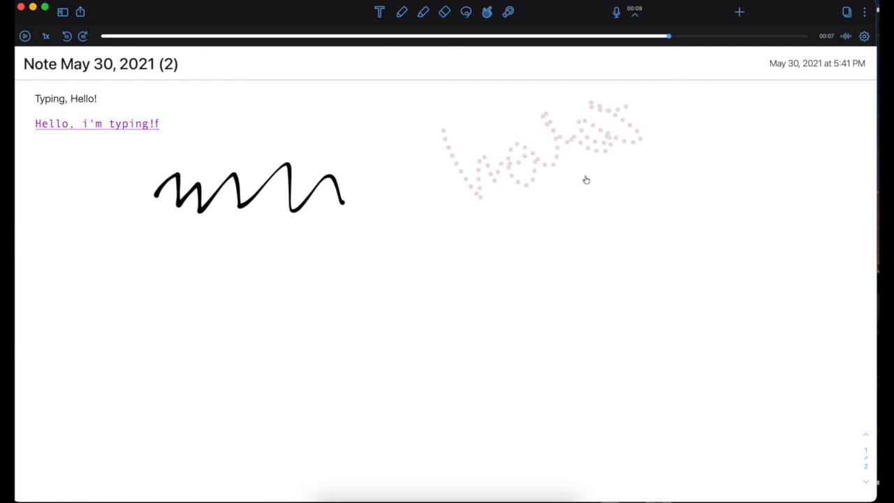
mouse_move(556, 142)
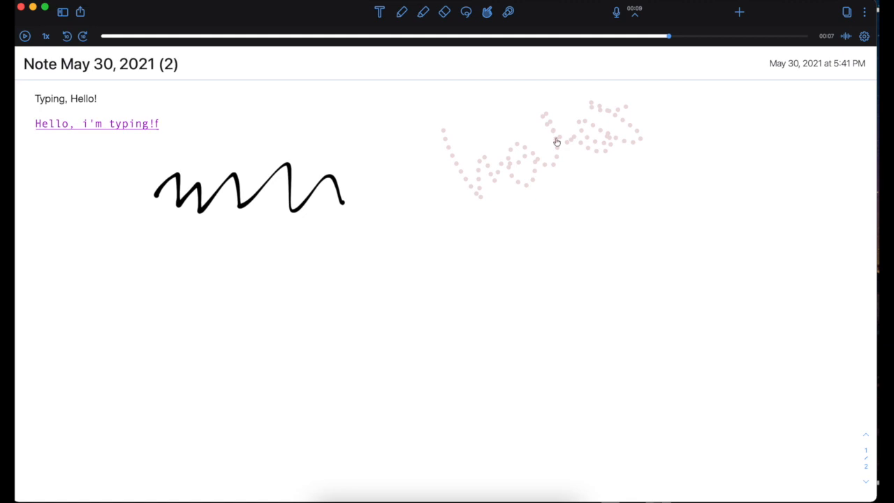
click(739, 12)
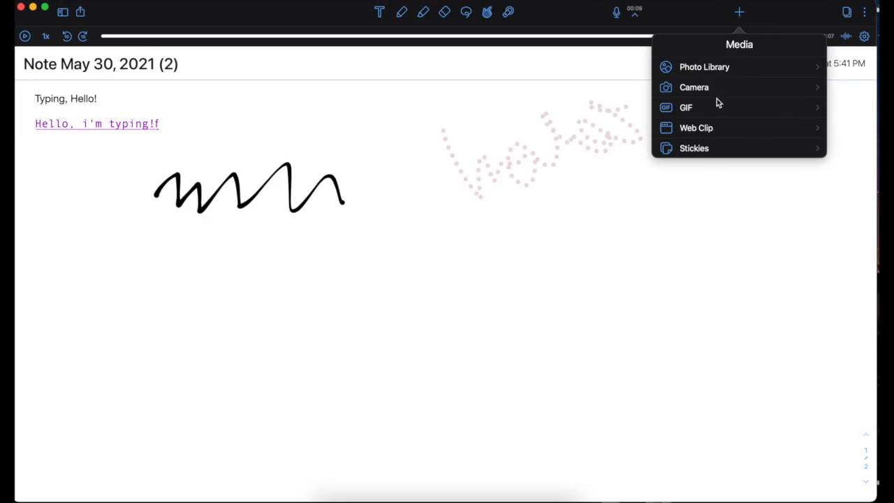
mouse_move(722, 149)
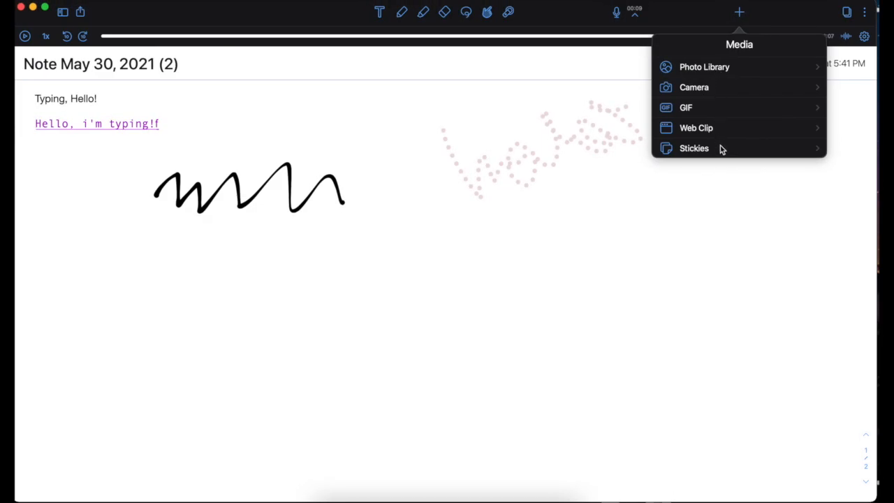
mouse_move(672, 112)
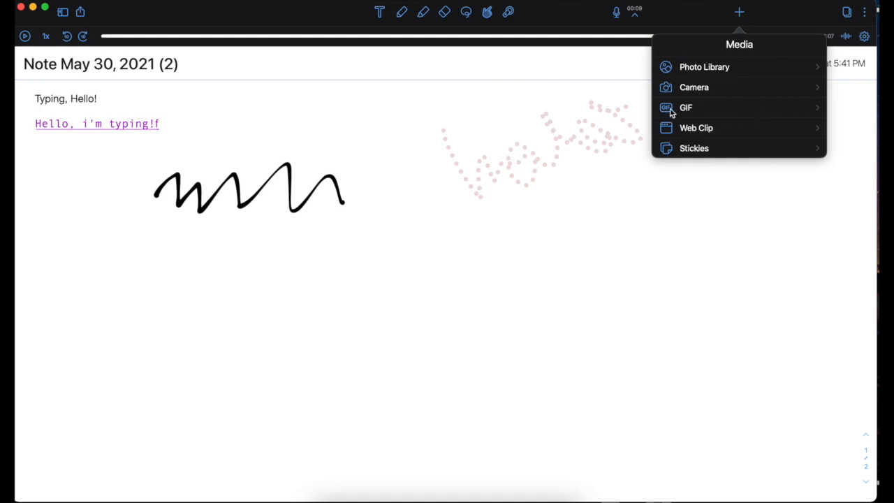
mouse_move(691, 157)
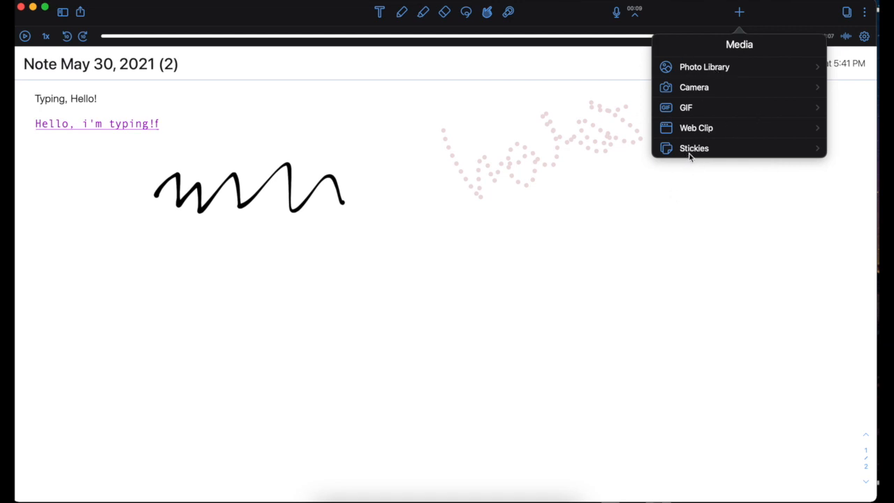
Close the Photo Library, Camera, GIF, Web Clip and Stickies media choices.
click(694, 148)
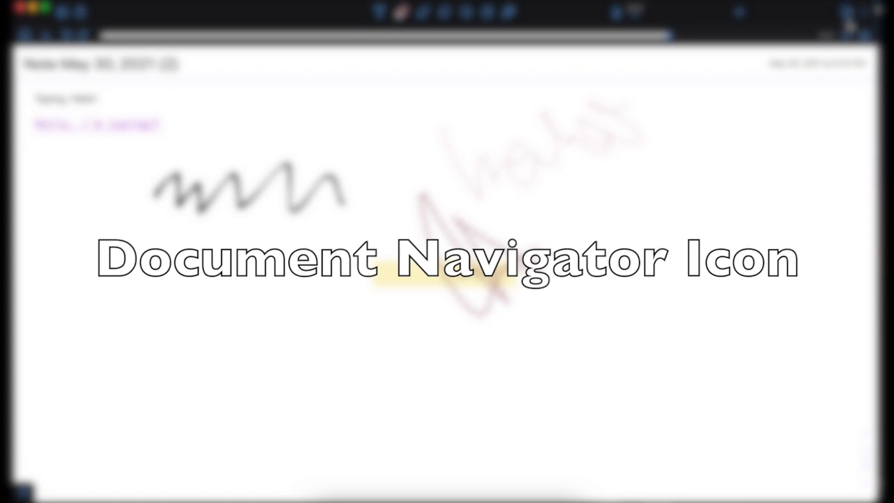
Browse the page thumbnails, then search the note for 'hello'.
click(846, 10)
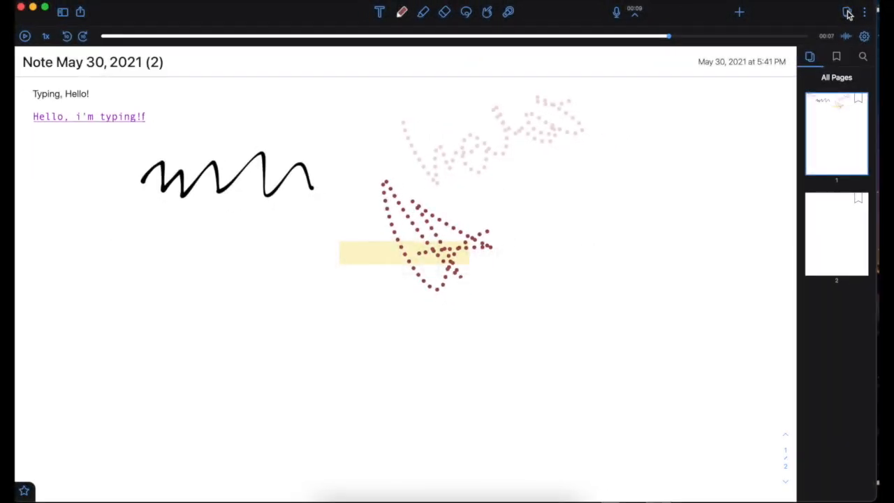
mouse_move(841, 57)
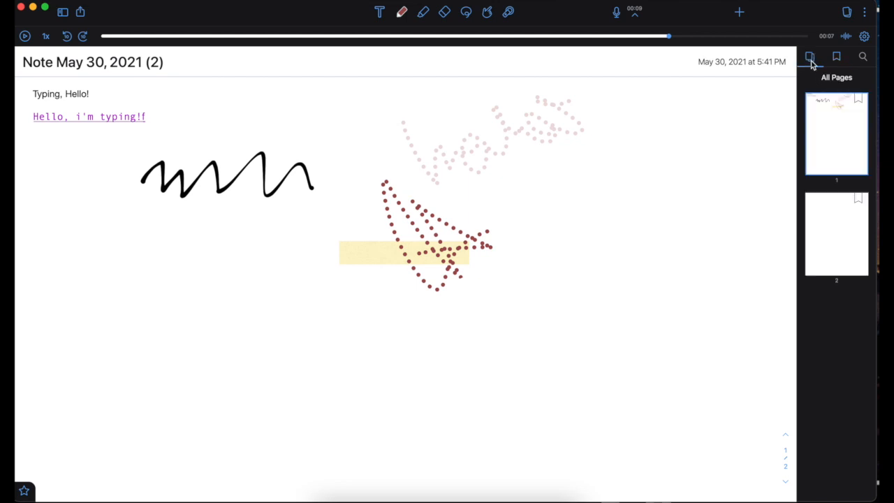
click(862, 57)
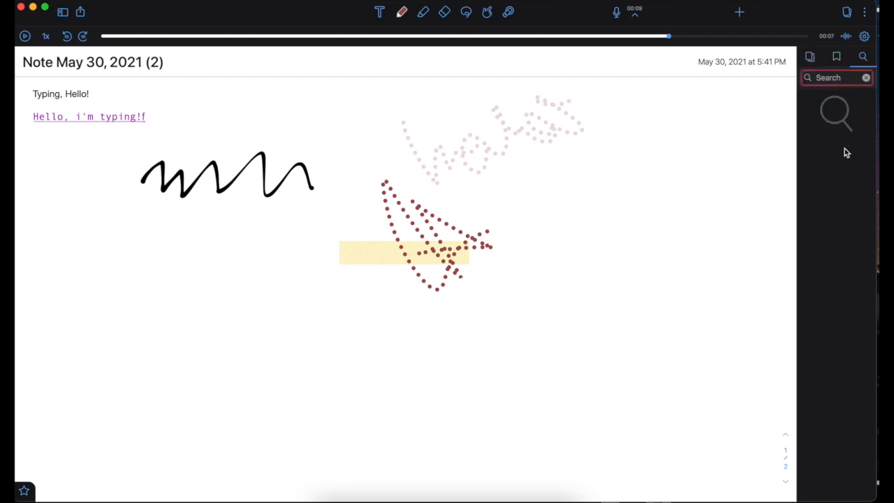
text(h)
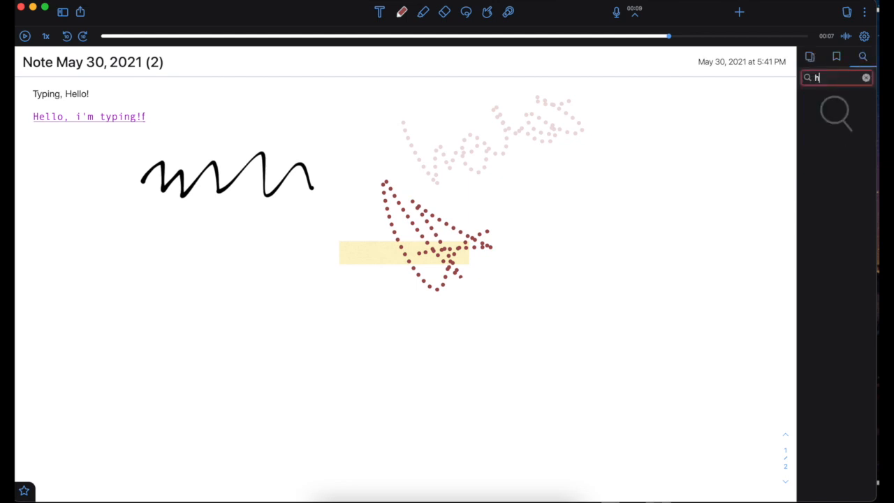
text(ello)
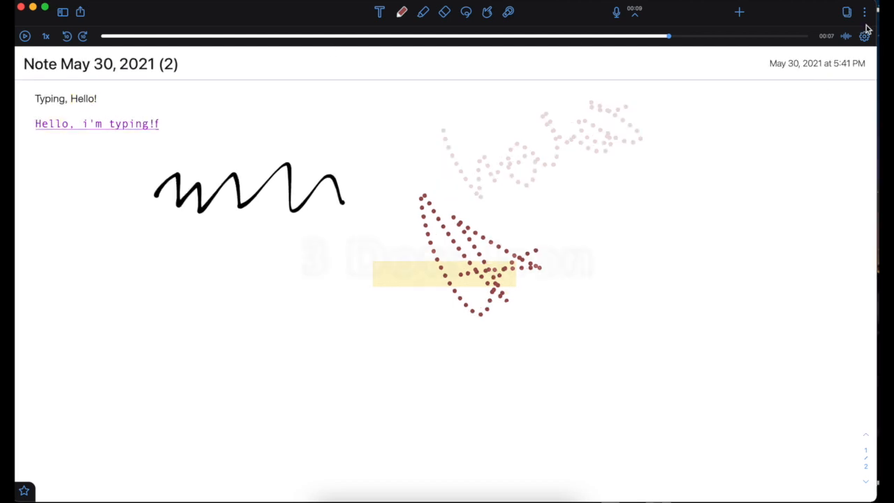
Change the note's paper to light green with a dotted pattern.
click(865, 13)
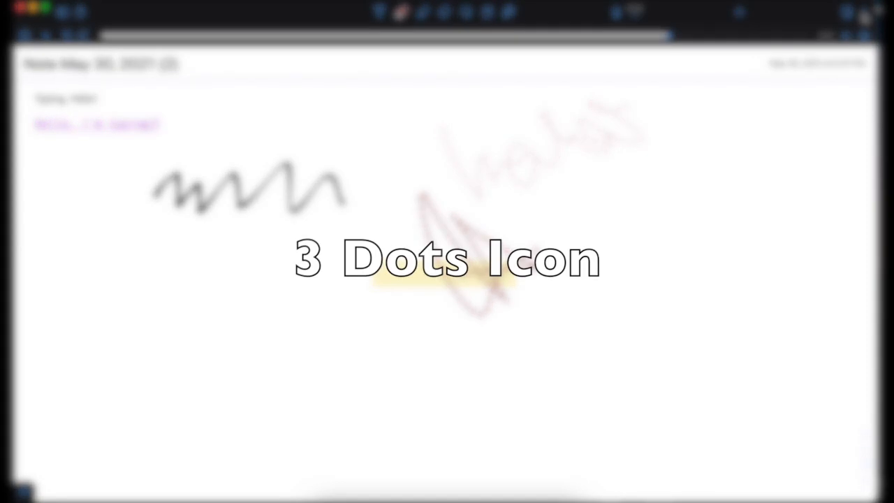
click(866, 11)
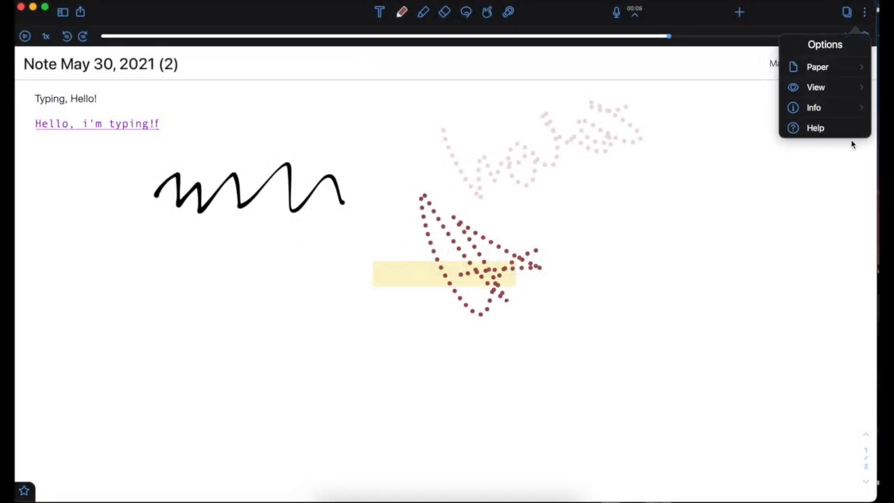
click(814, 66)
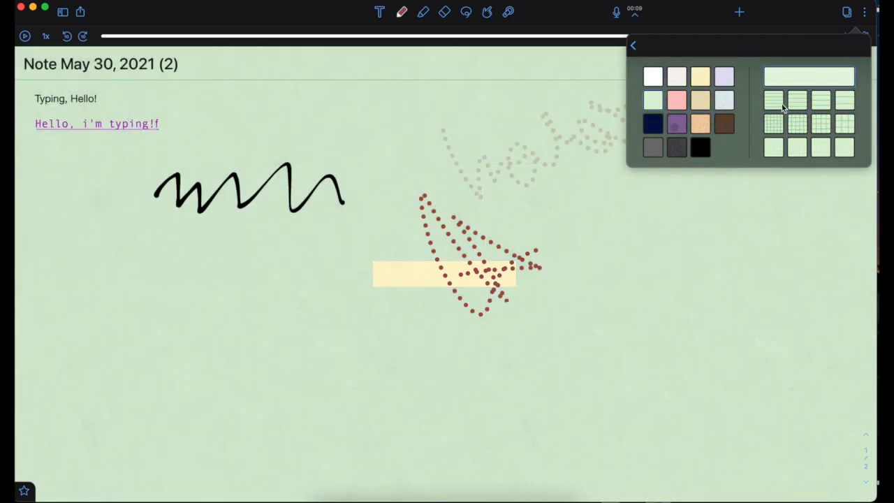
click(772, 124)
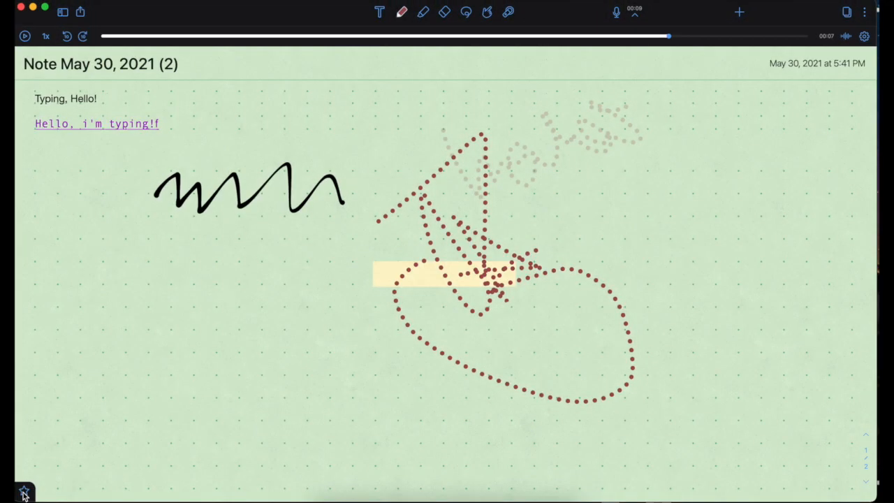
Show the favorites toolbar and switch to the highlighter.
click(25, 490)
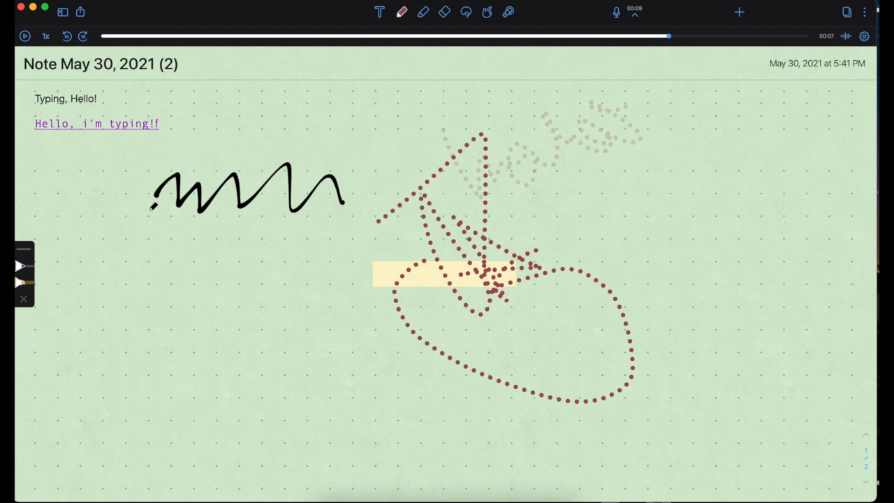
mouse_move(425, 13)
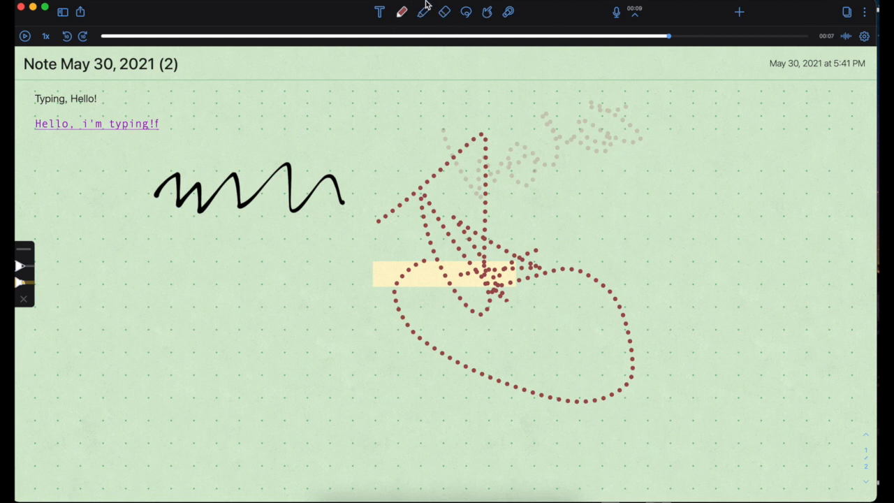
click(423, 11)
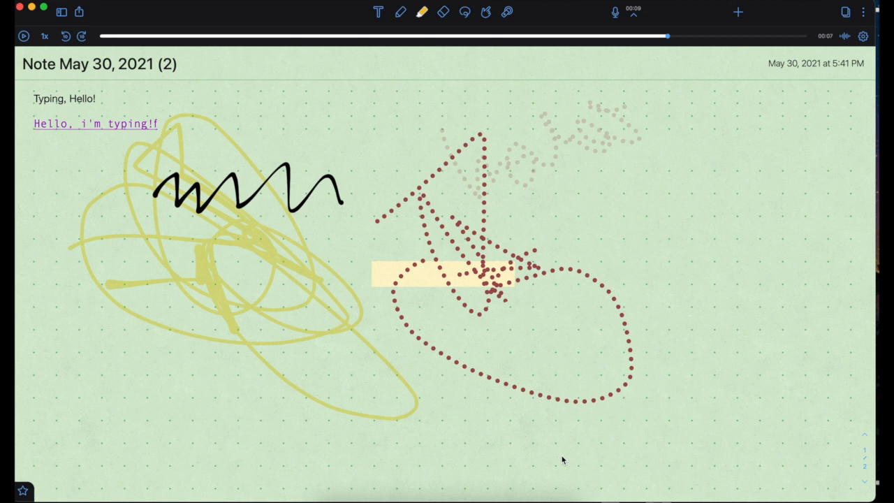
Enter the text '$8.99 (USD)'.
text($8.99 (USD))
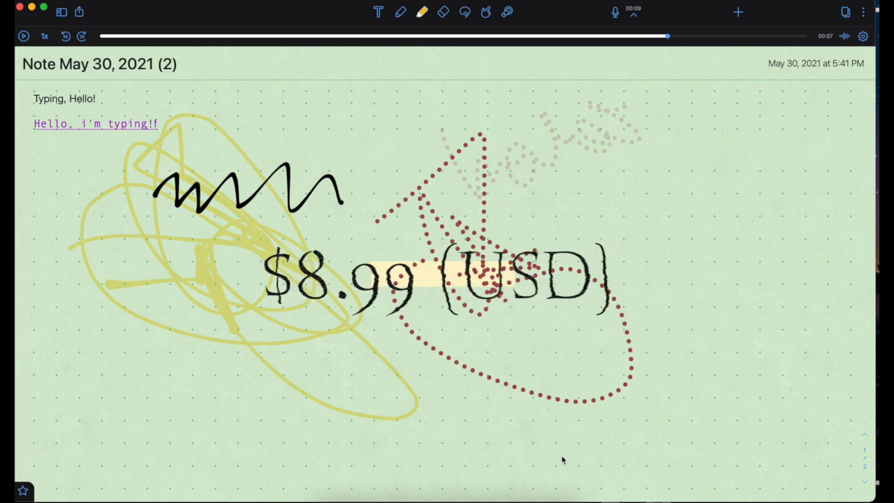